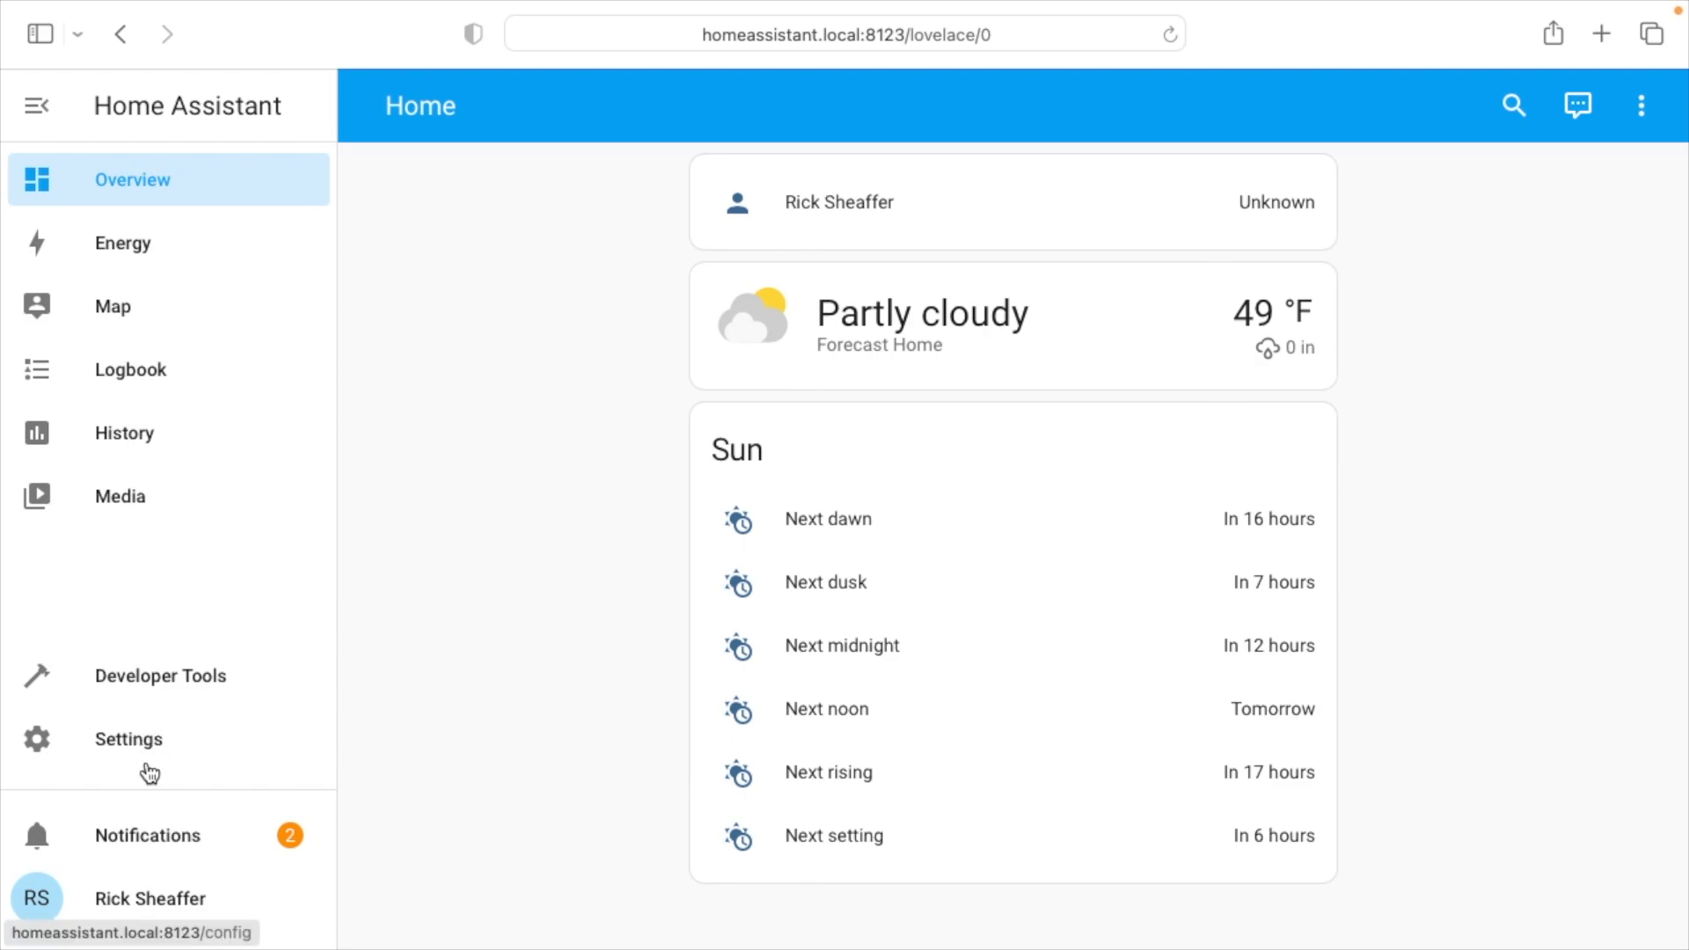
Go to Settings to begin adding a new integration and search the brand list for kasa.
click(128, 739)
text(kasa)
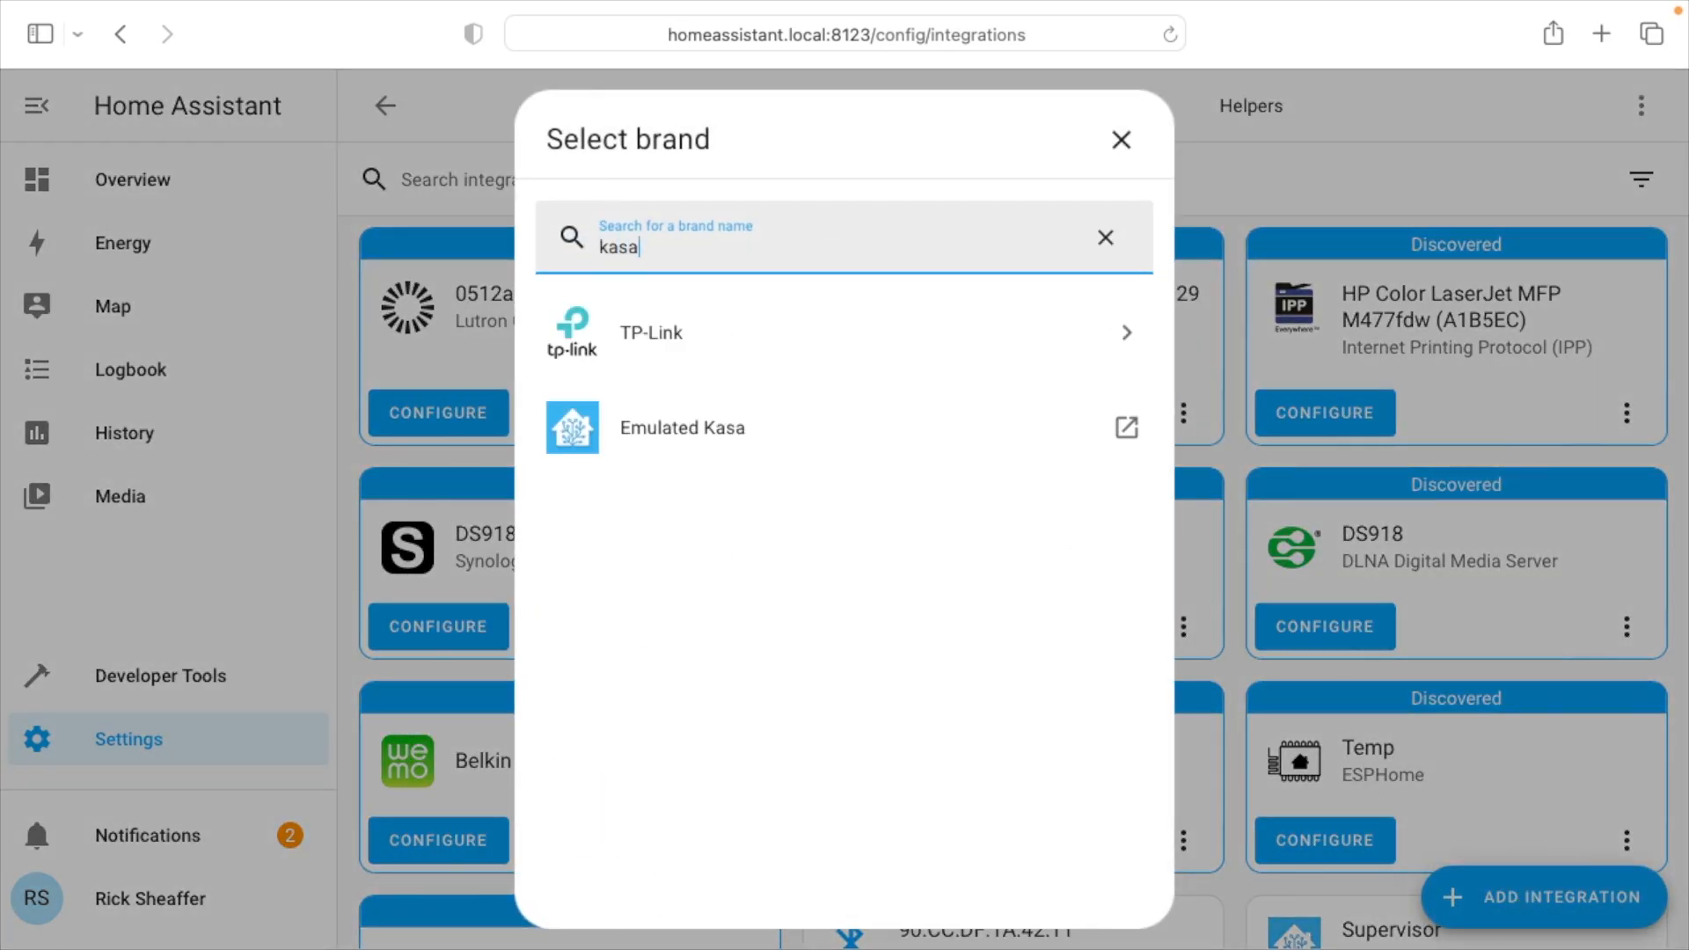
Choose TP-Link Kasa Smart and submit with an empty host so discovery finds the Monitor and Wreath plugs.
click(651, 333)
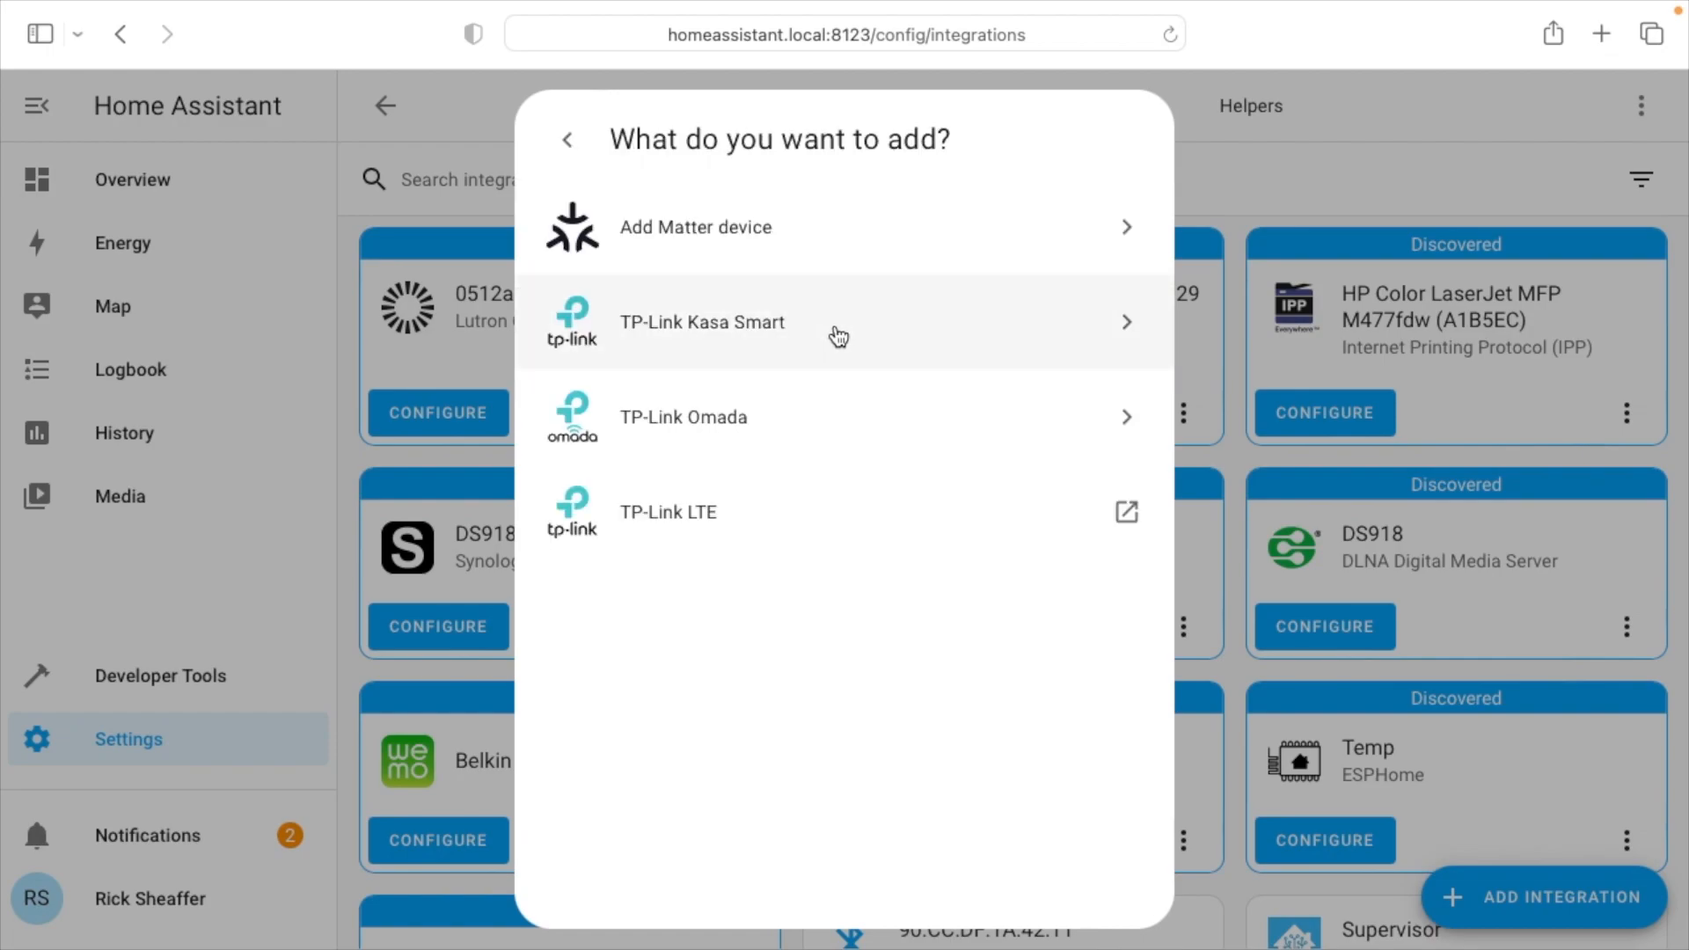
click(702, 321)
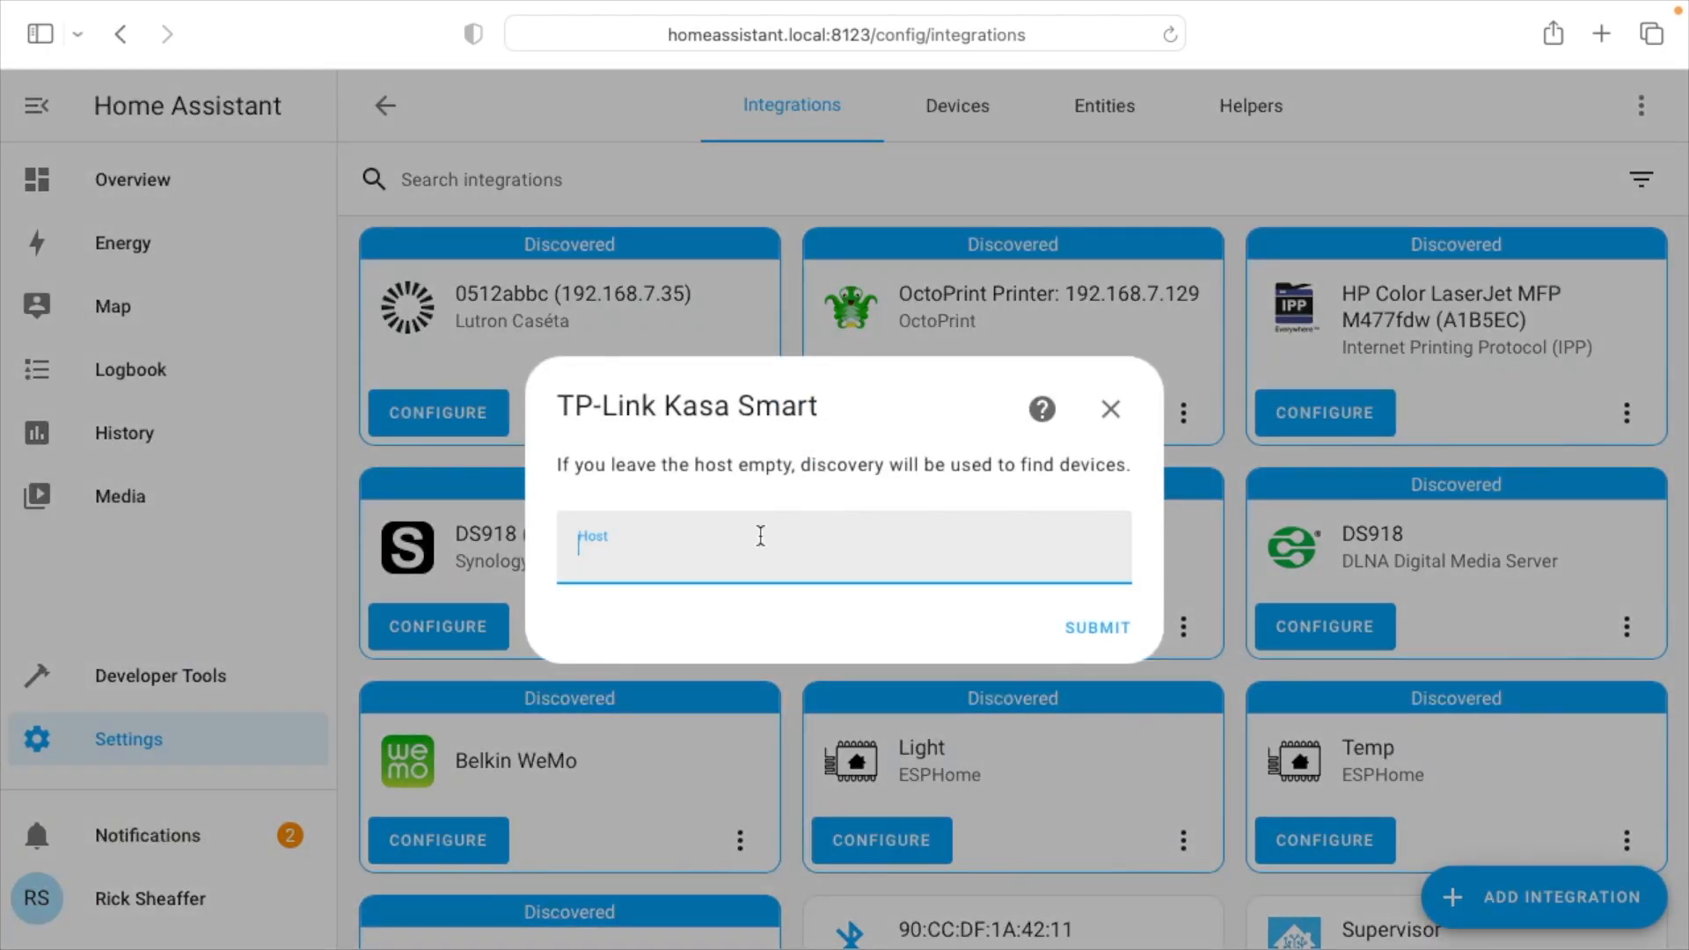
mouse_move(873, 552)
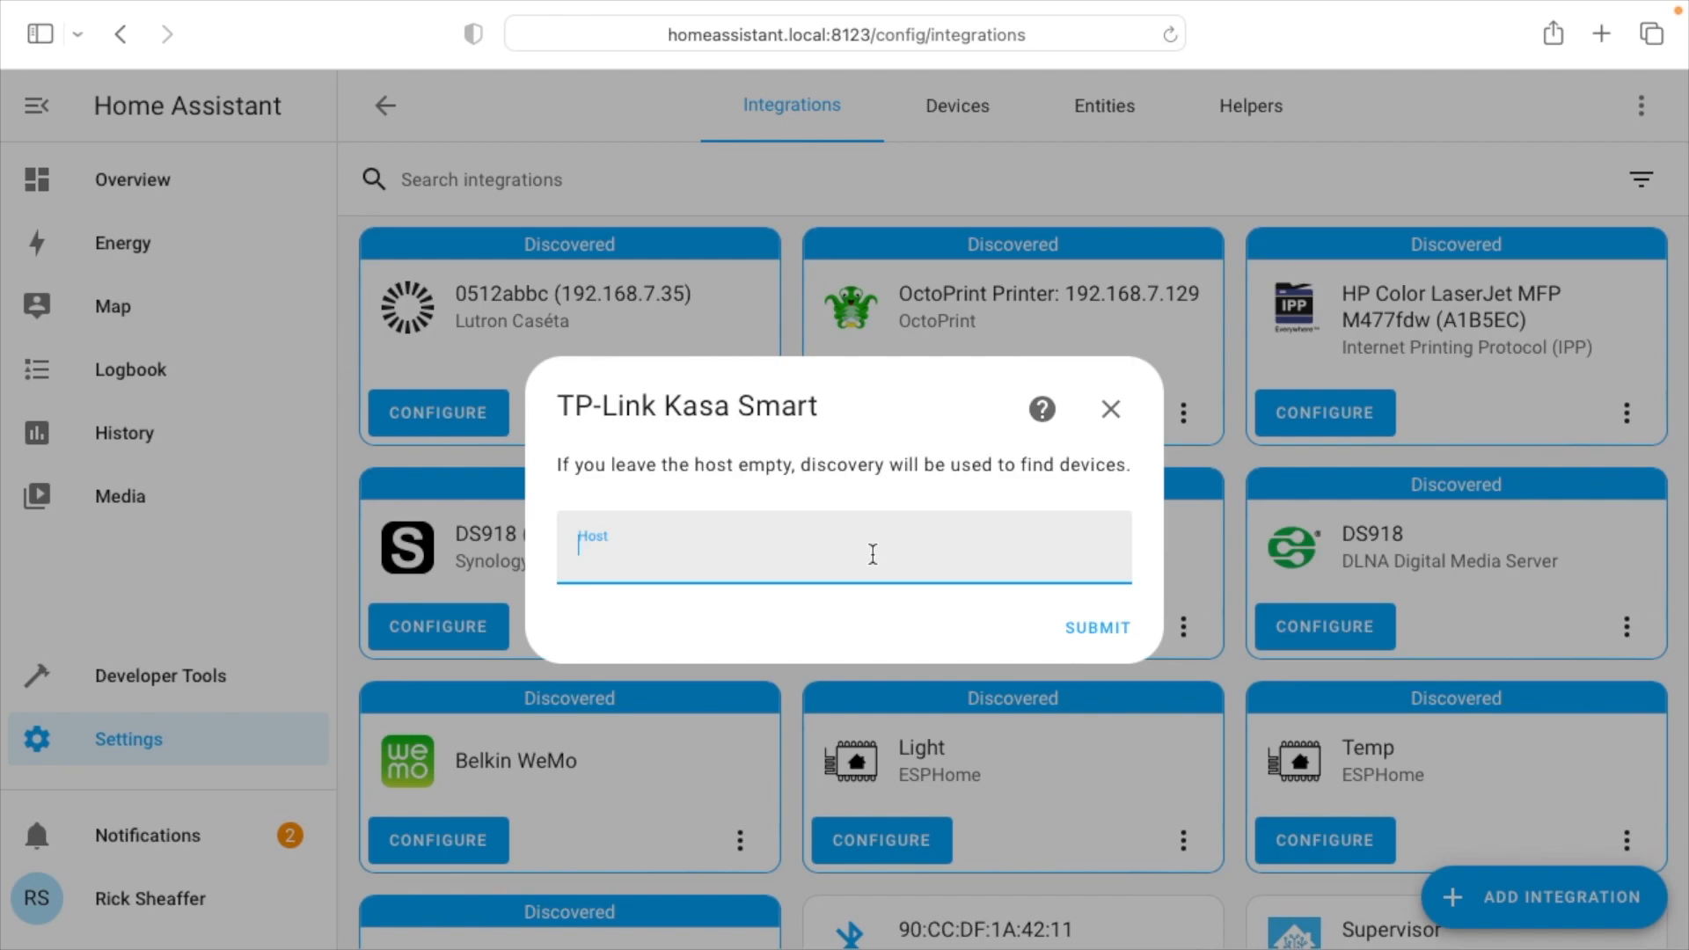
mouse_move(1096, 628)
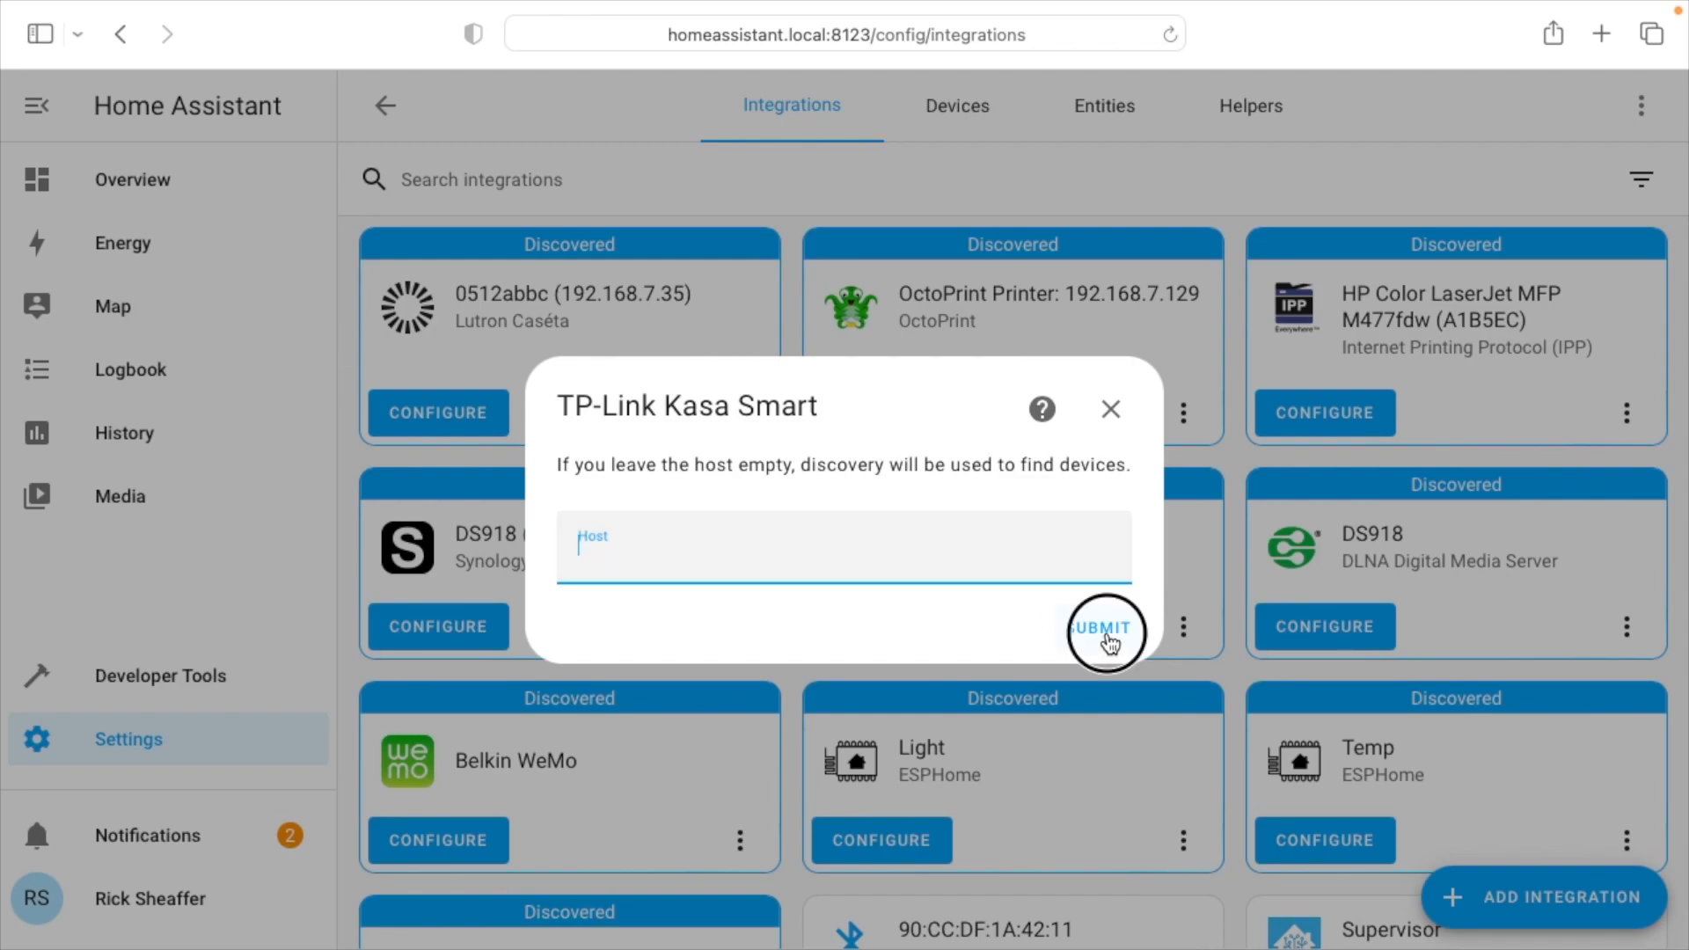
click(1101, 628)
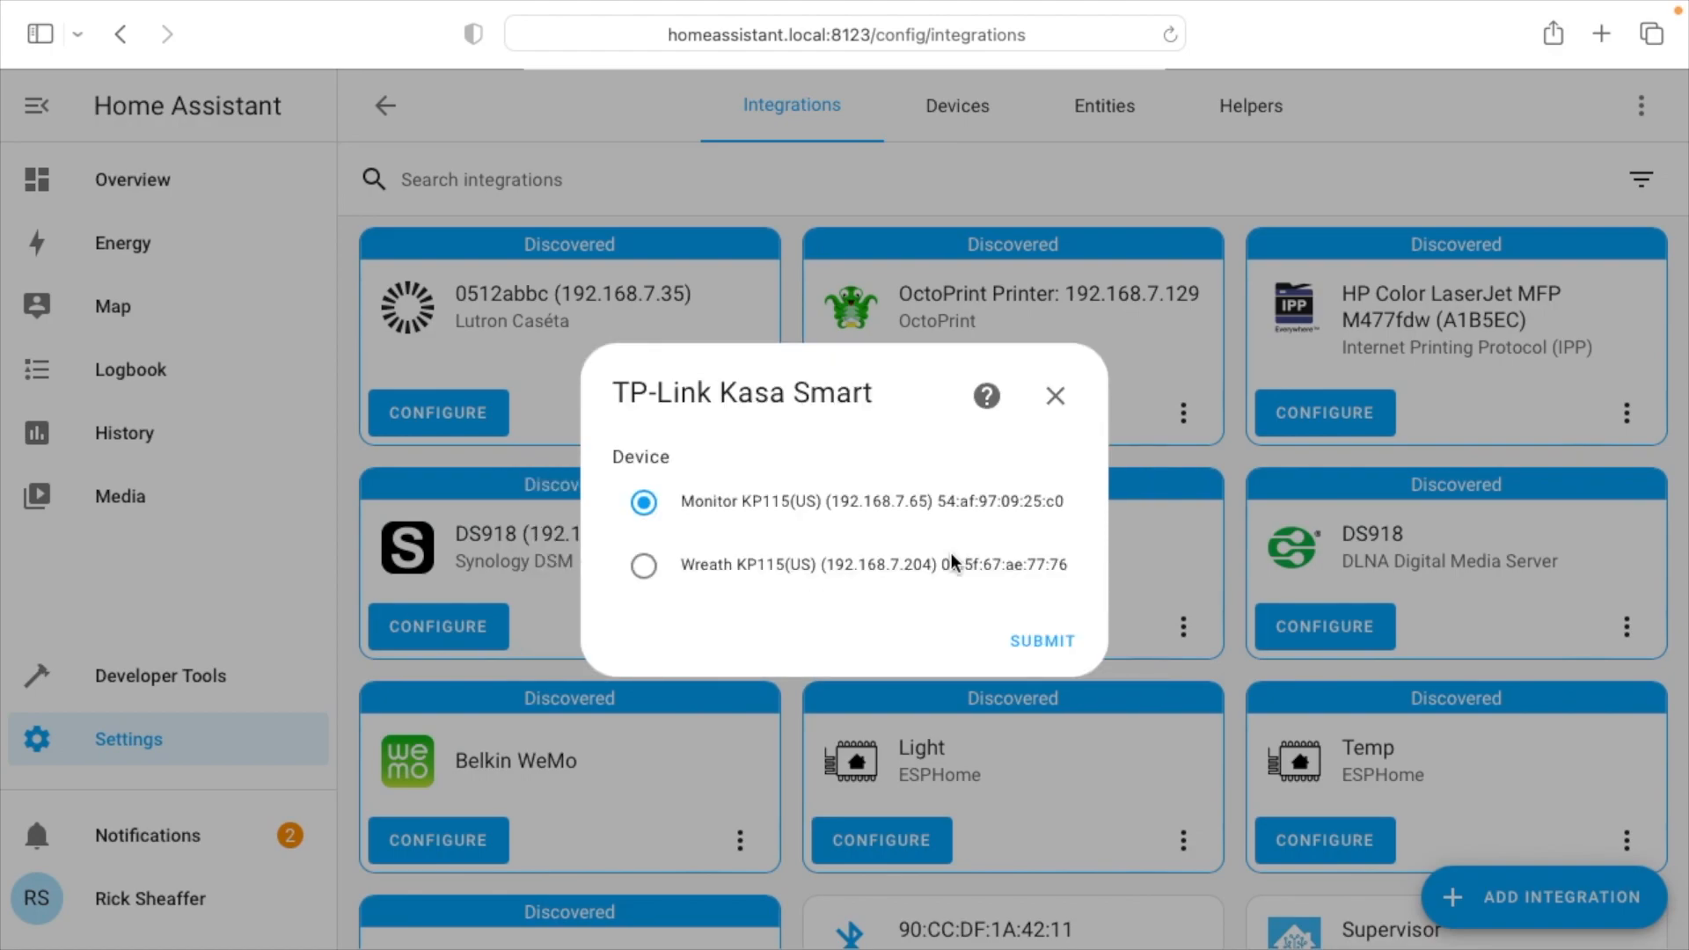
mouse_move(829, 554)
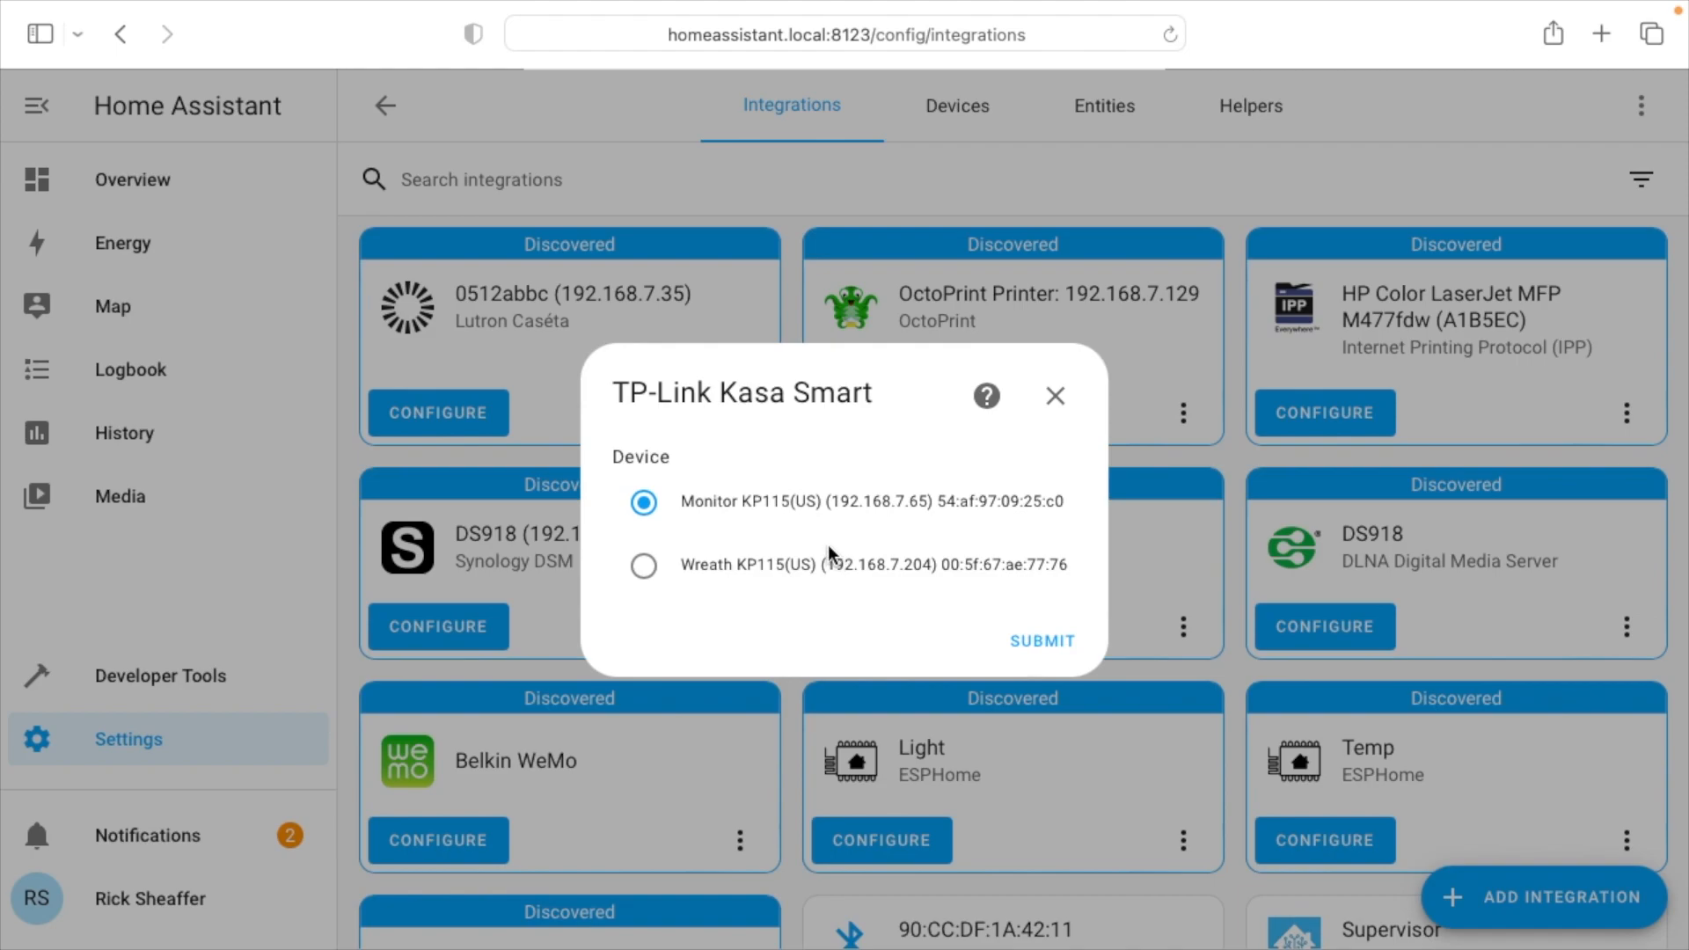
Add the Wreath KP115(US) plug and assign it to the Living Room area.
click(644, 565)
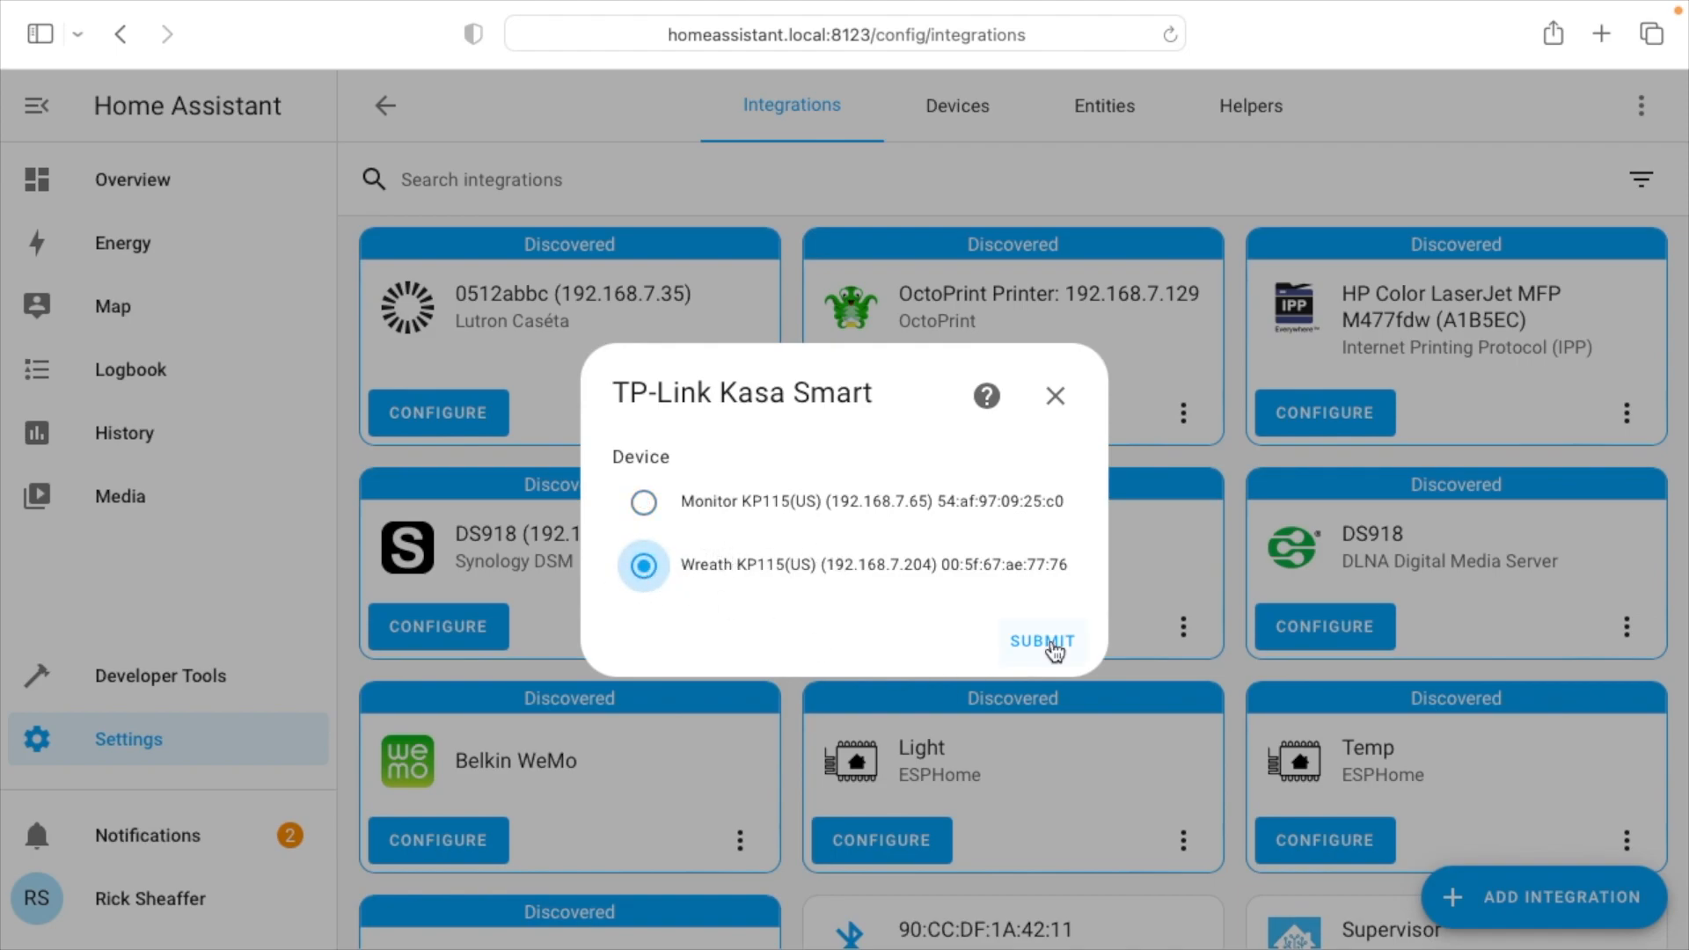
click(1041, 640)
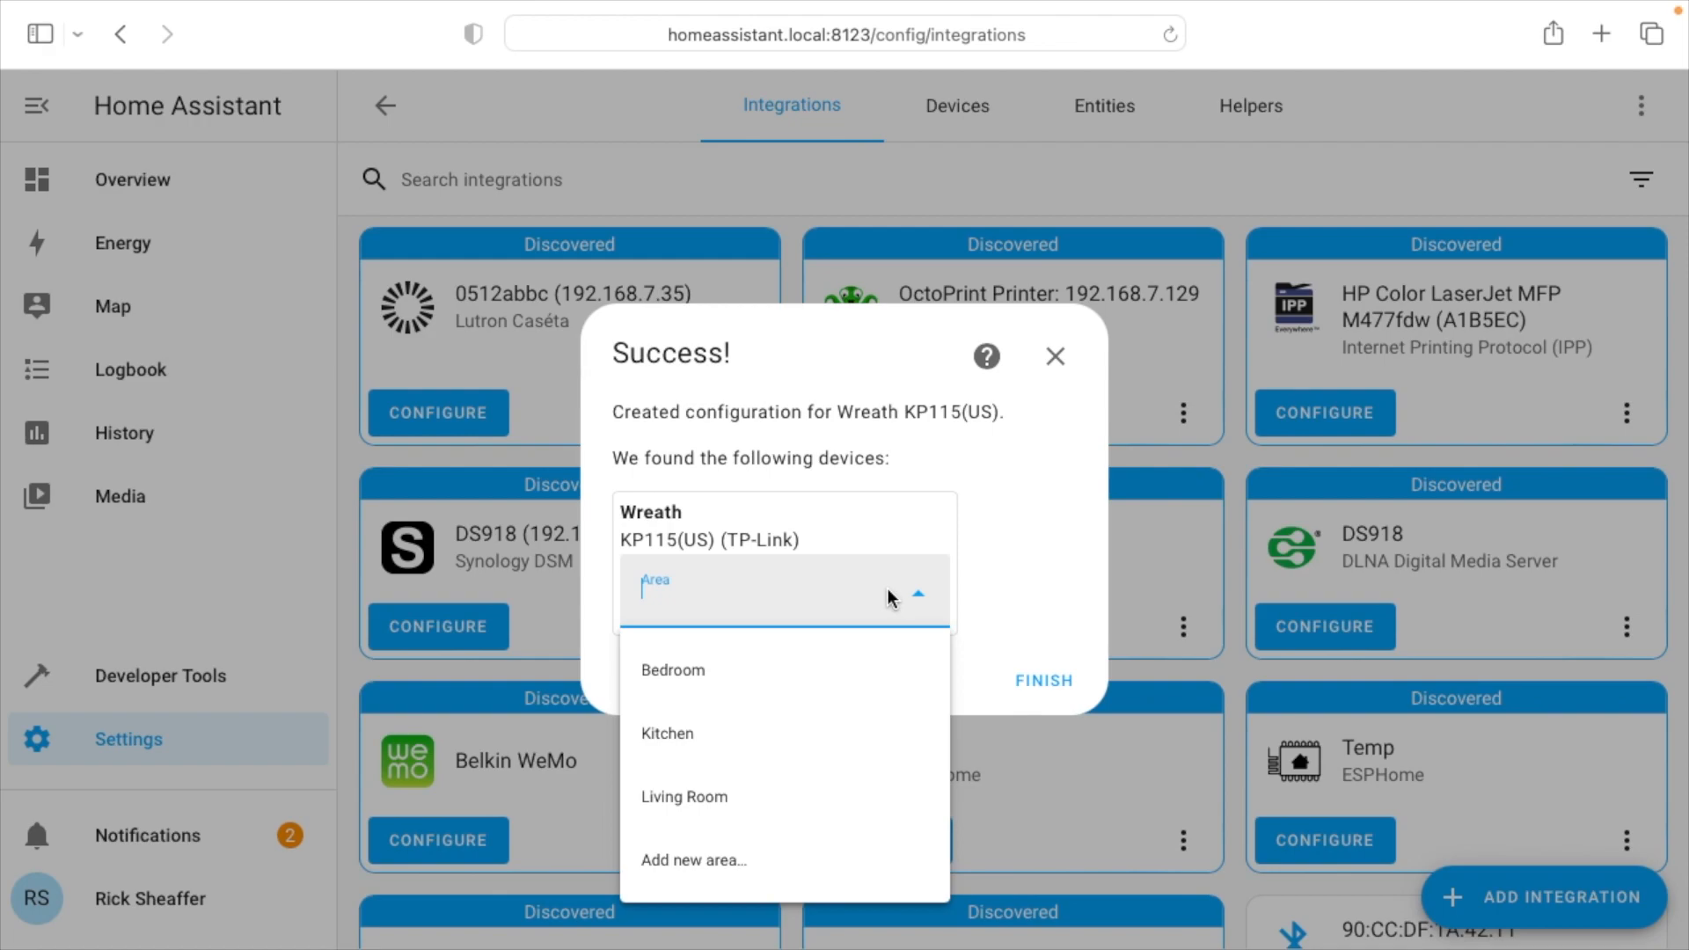
click(683, 797)
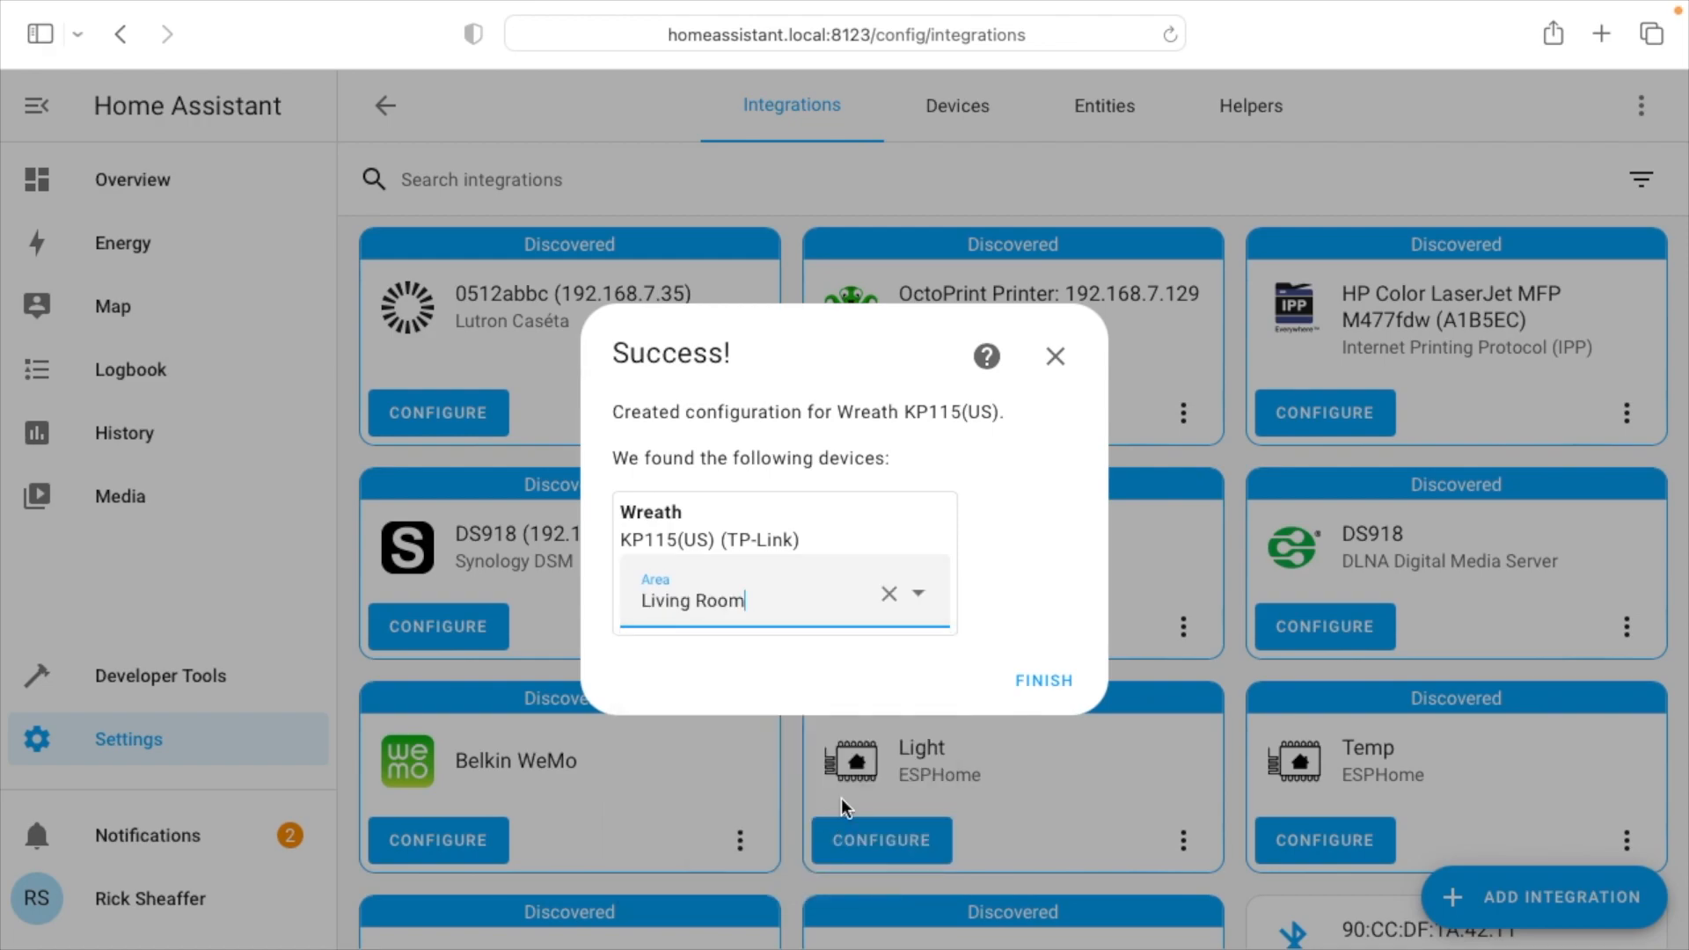
click(1040, 679)
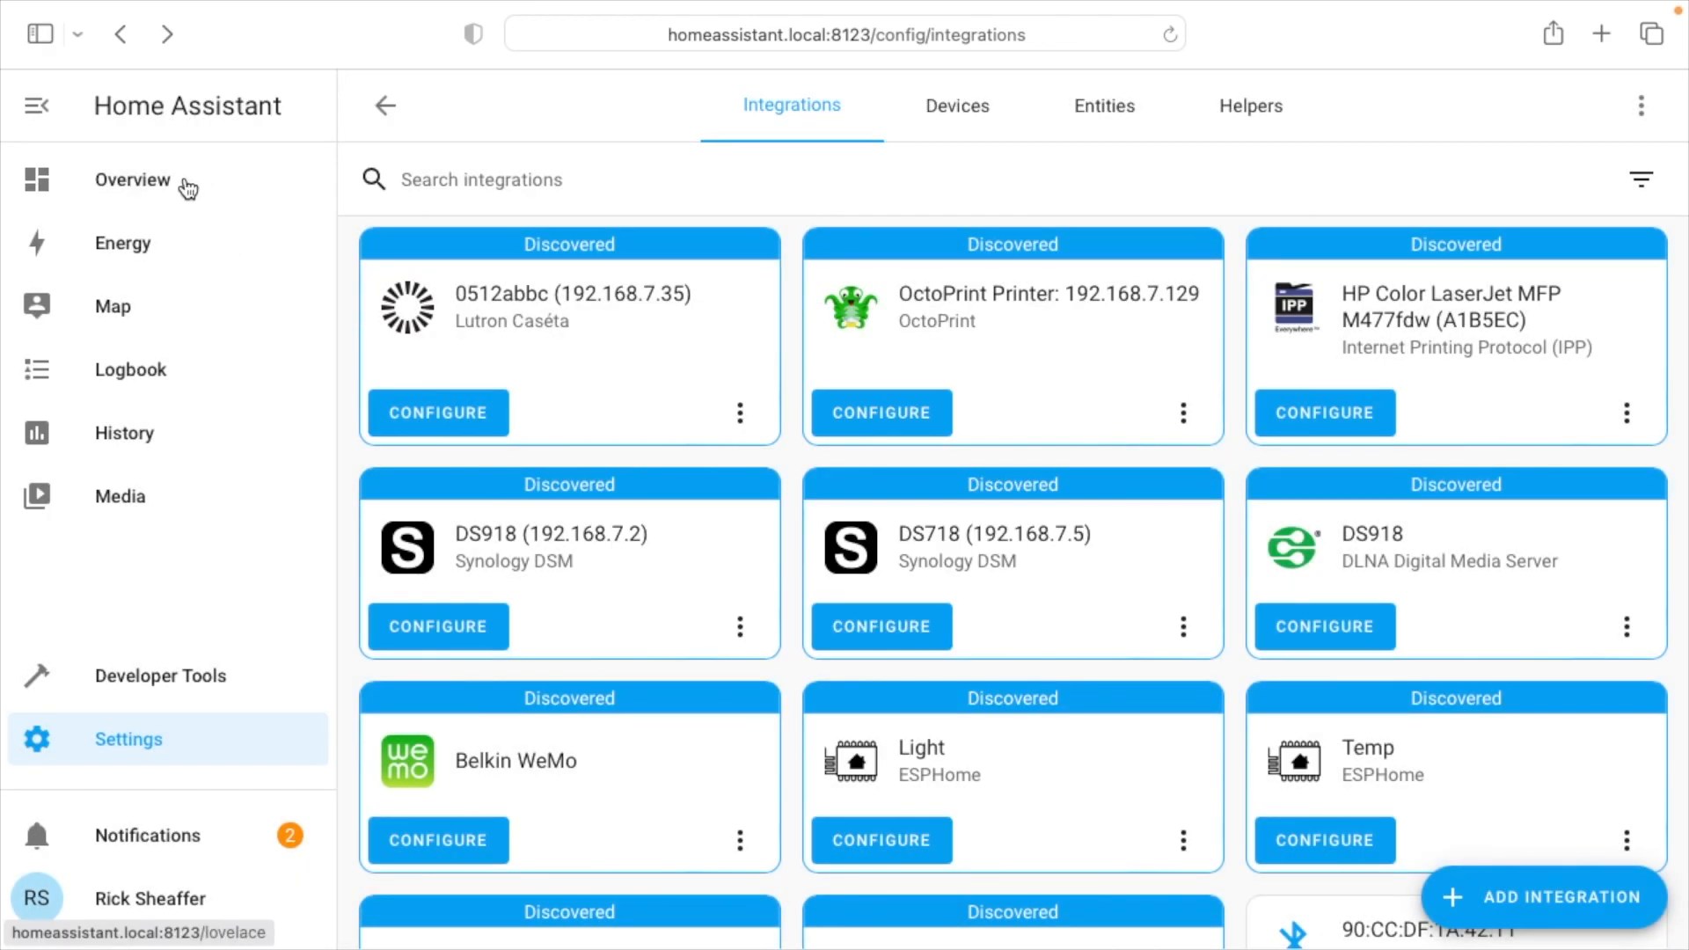
Return to the Overview and toggle the Wreath switch off and on, leaving it on reporting about 1,157 W.
click(132, 179)
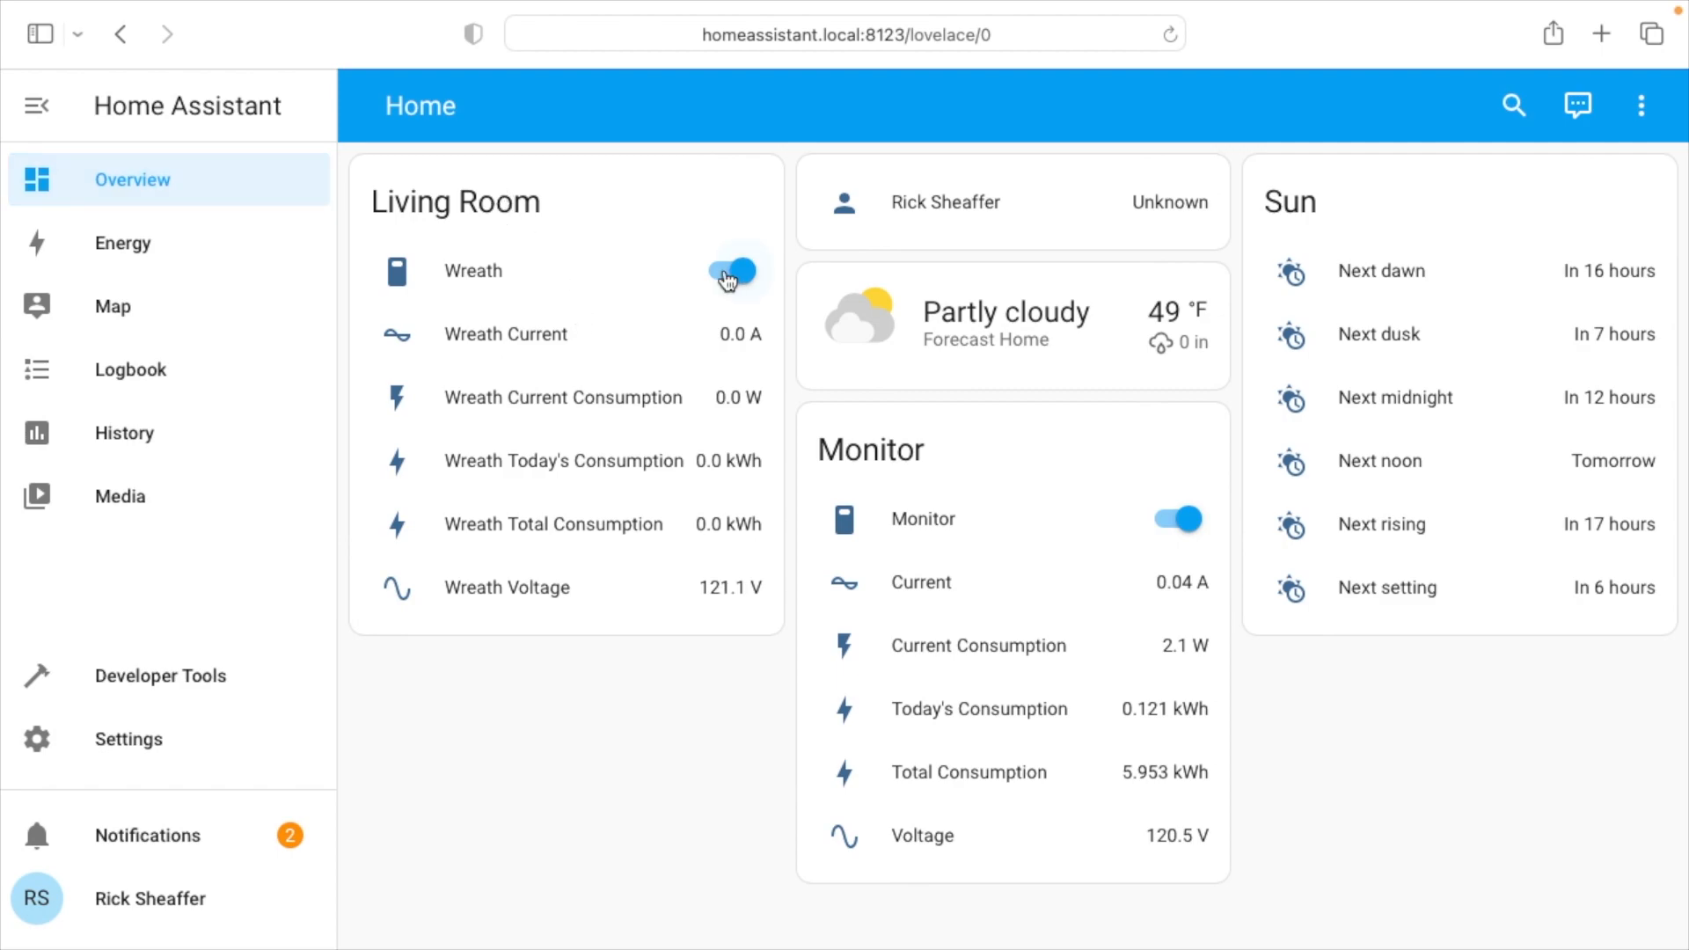
click(730, 271)
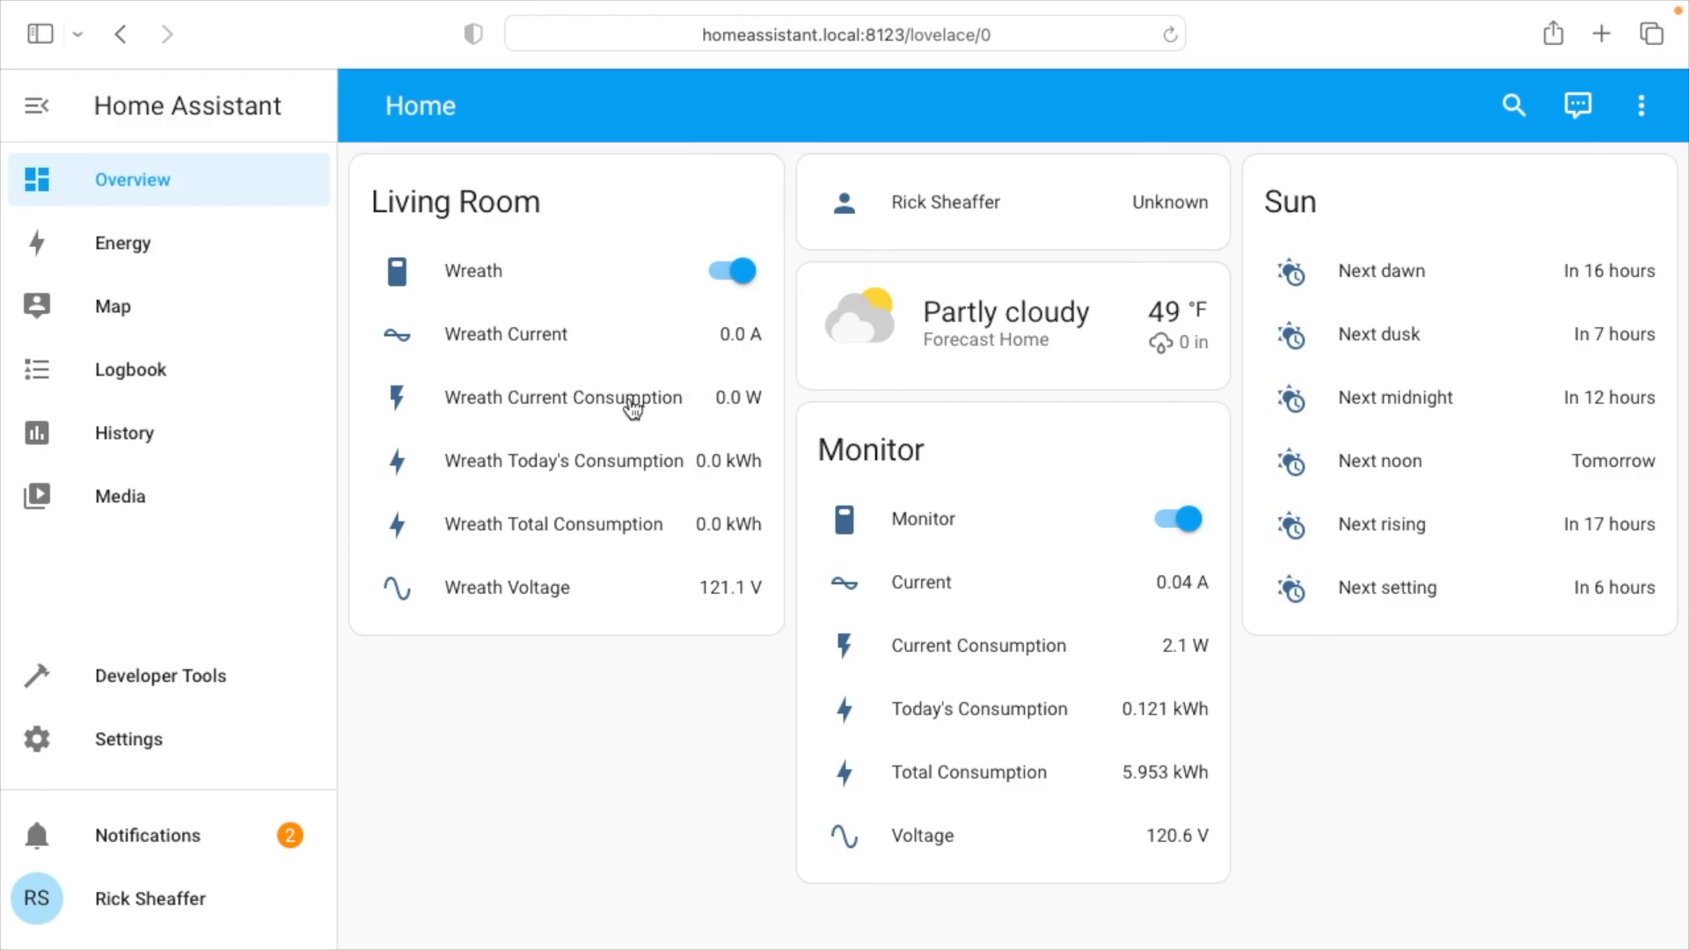
mouse_move(623, 463)
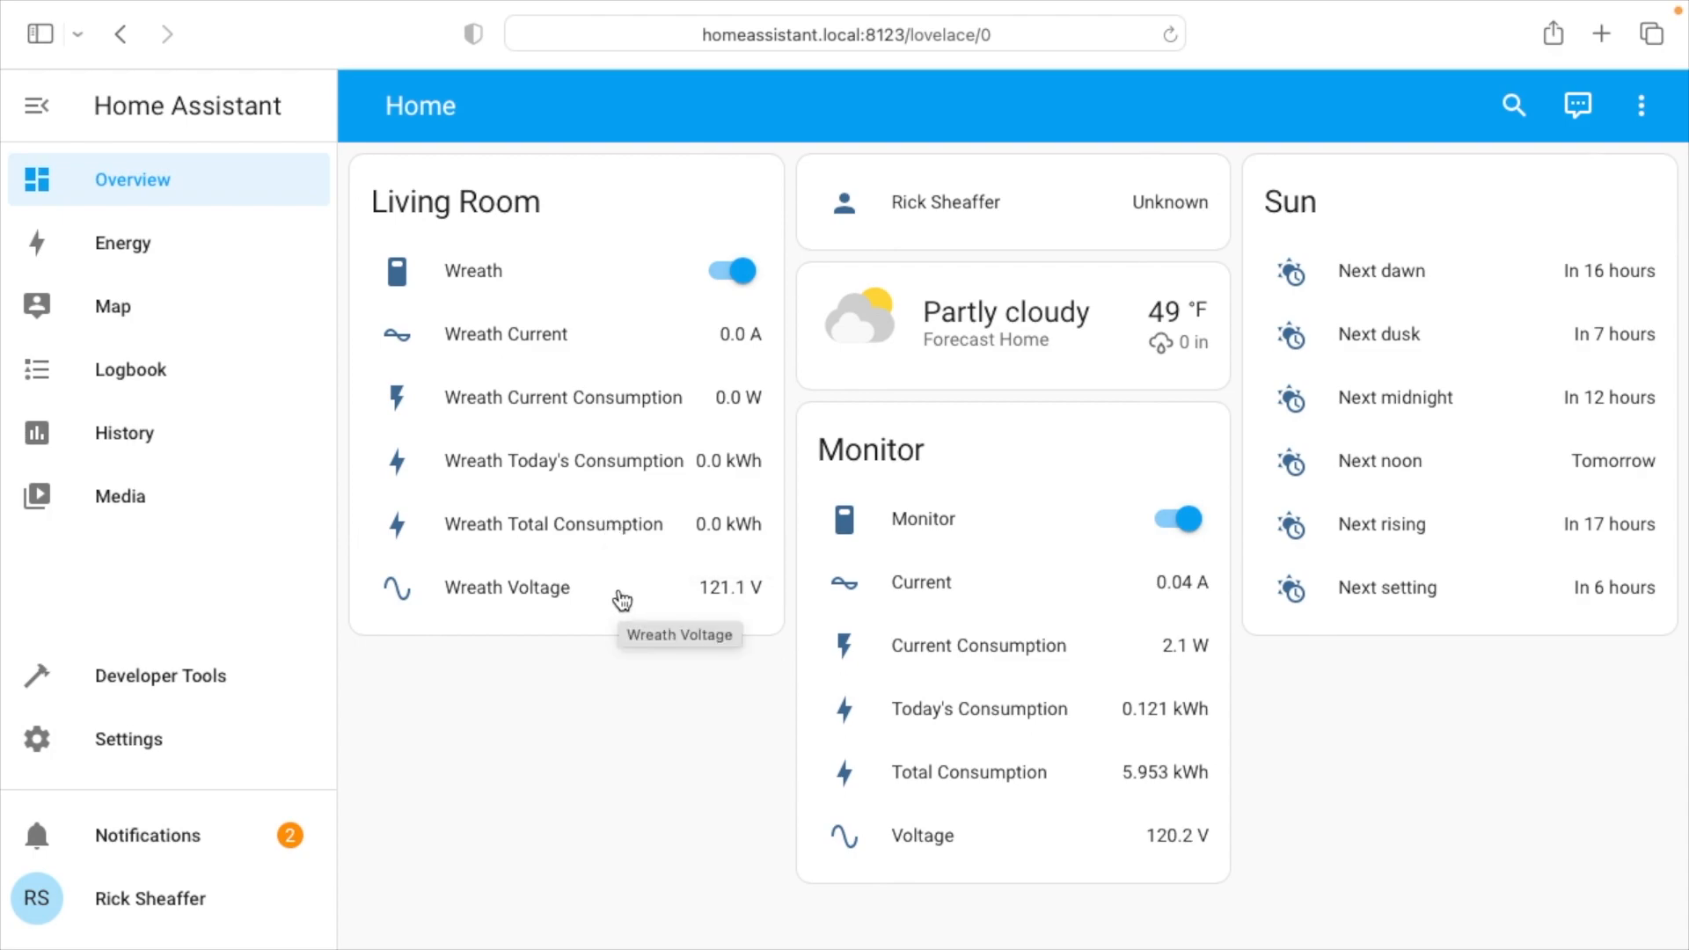
click(732, 270)
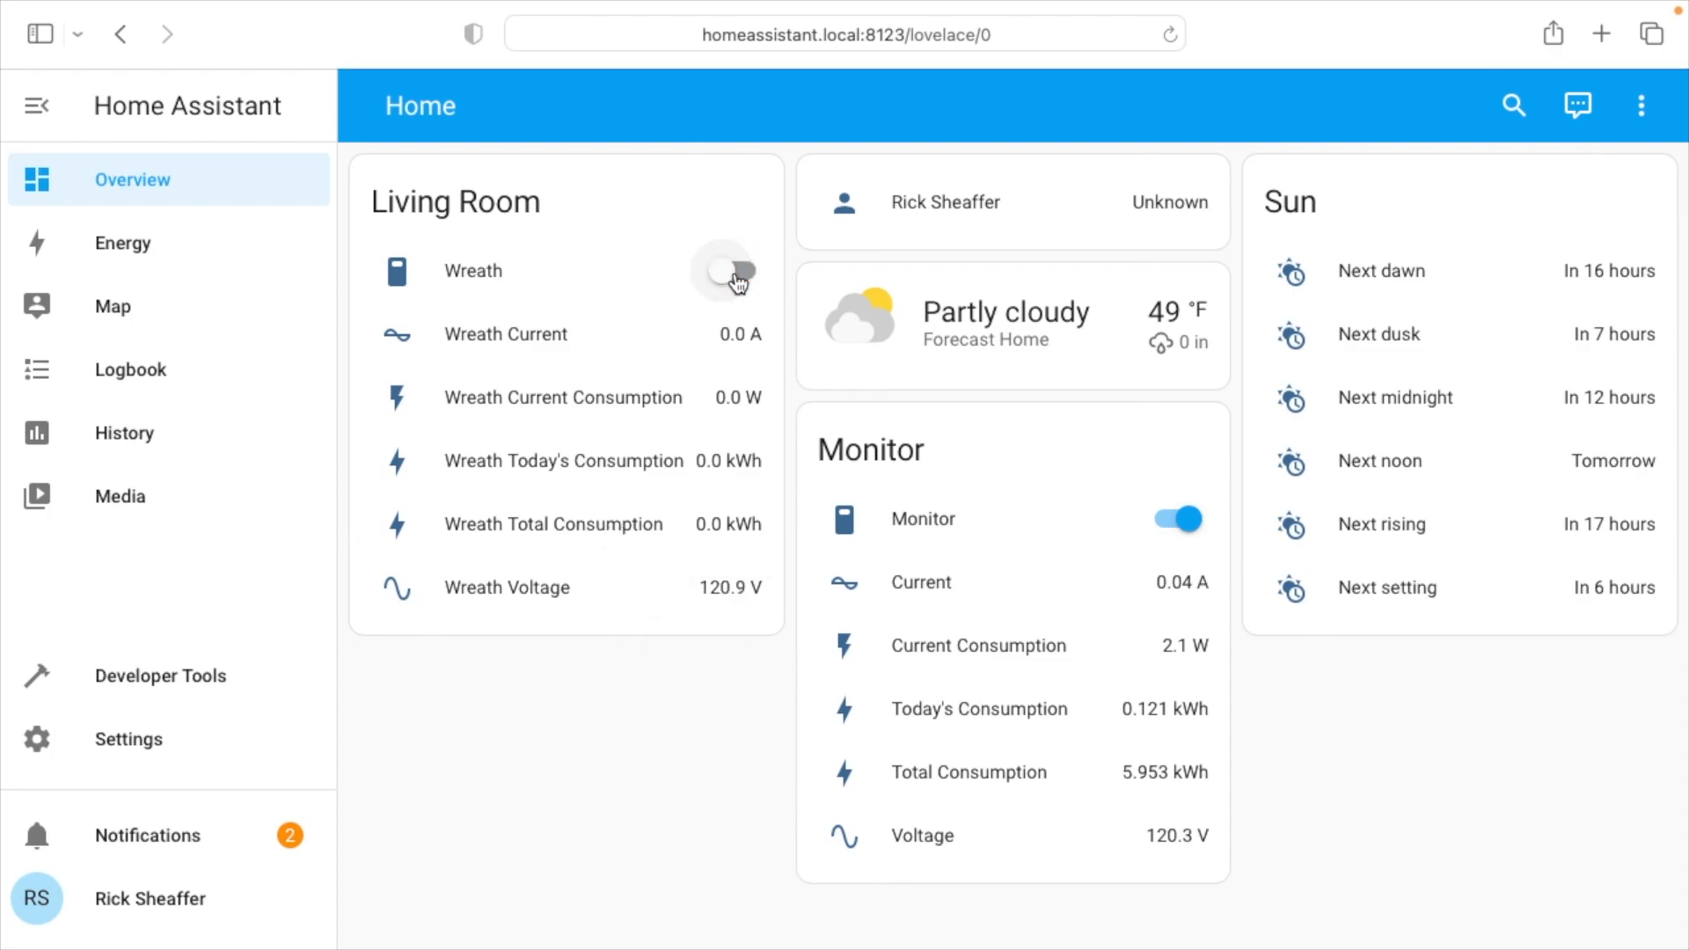
click(724, 270)
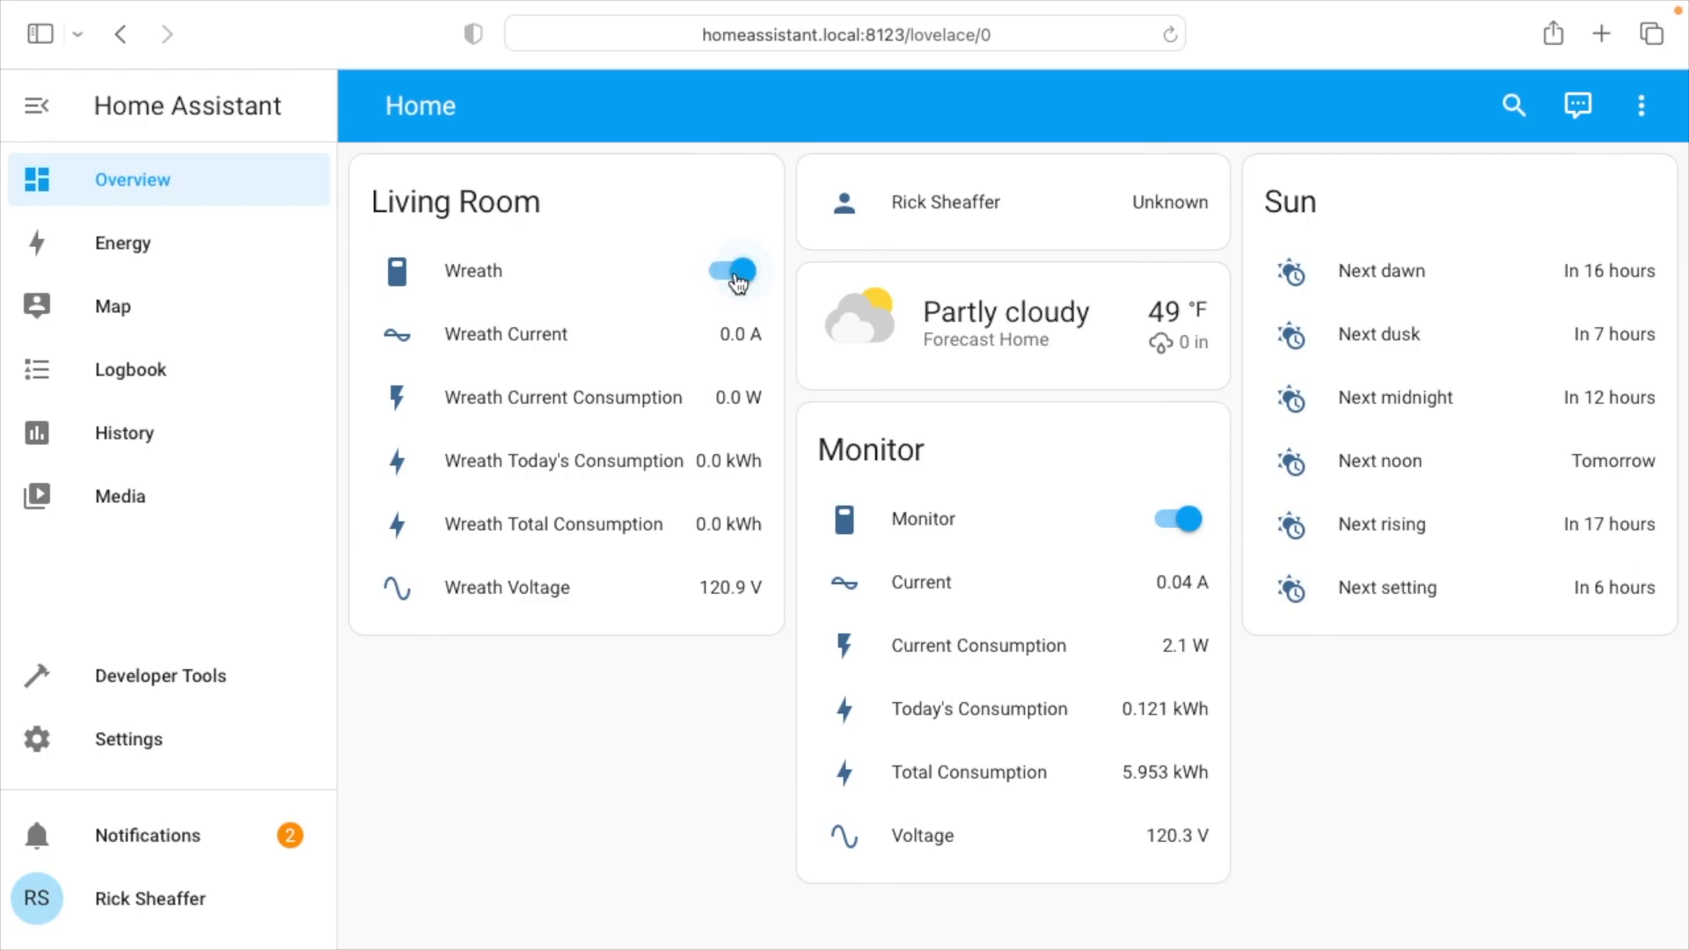
click(735, 271)
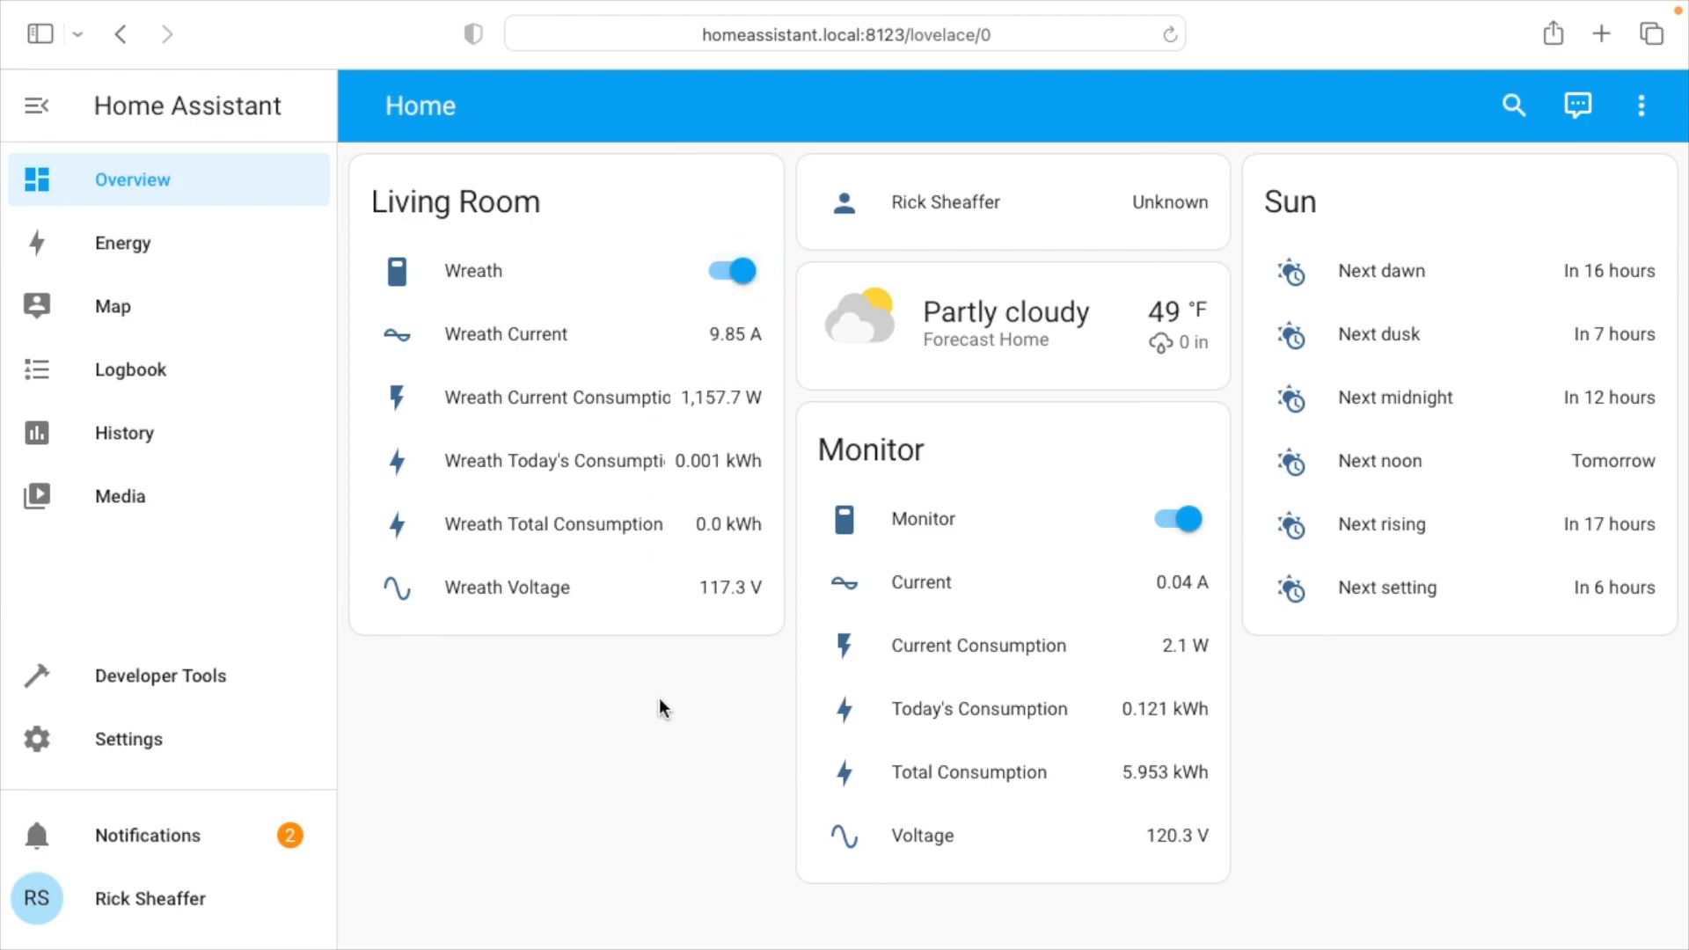
mouse_move(674, 387)
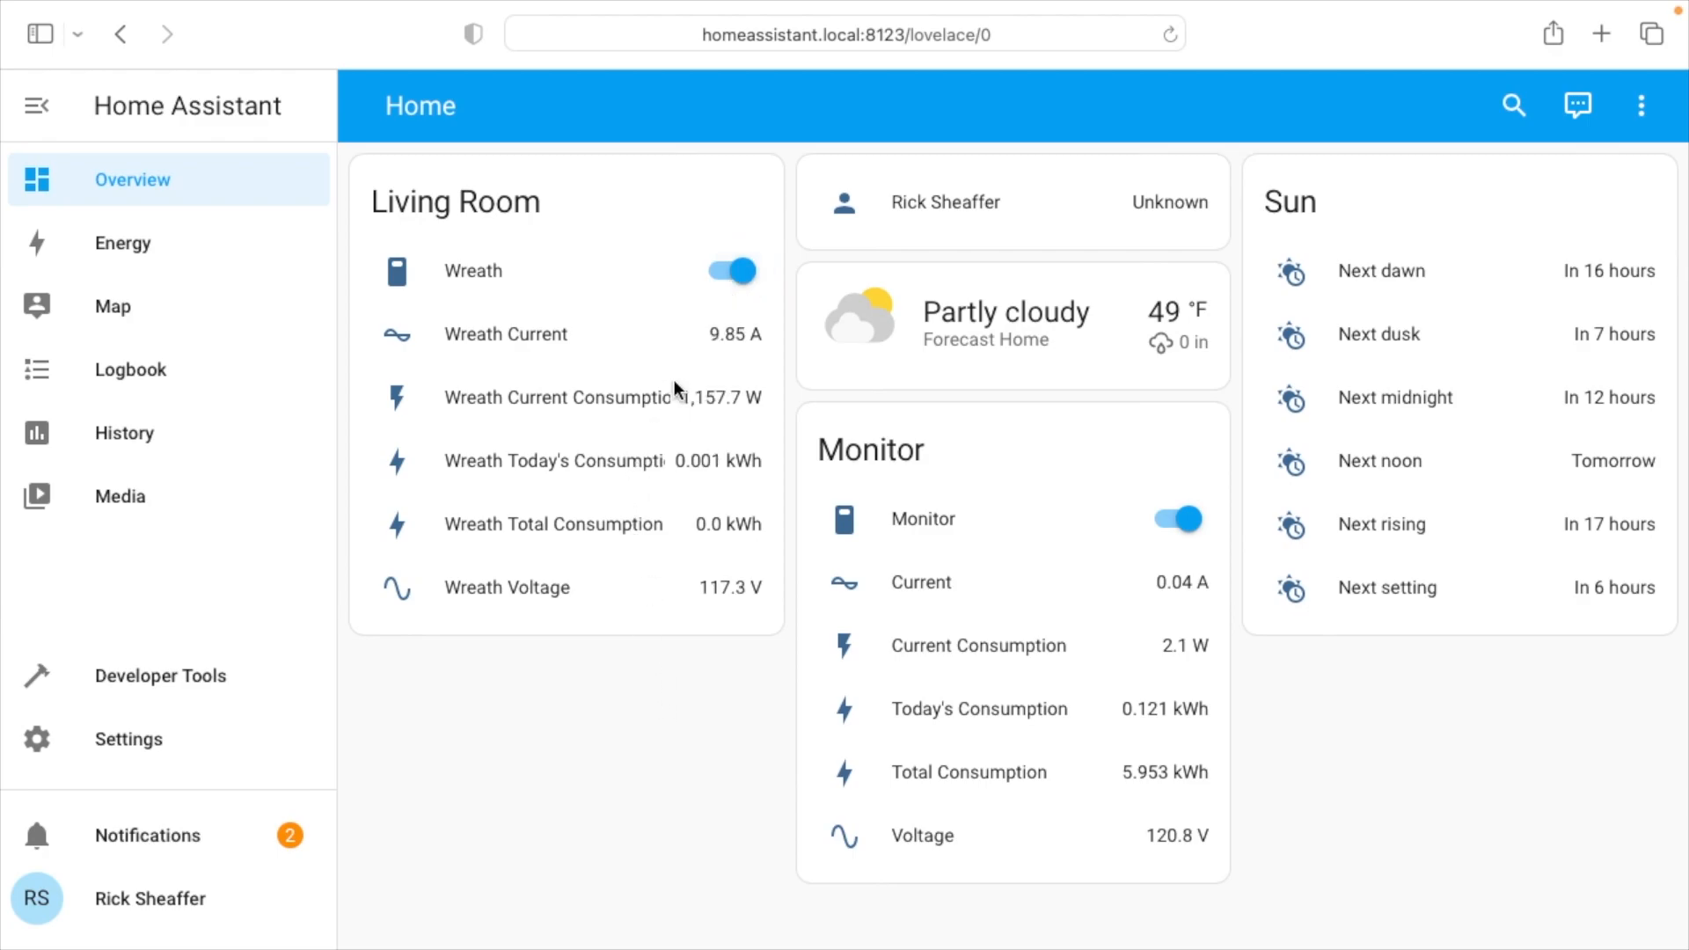
mouse_move(760, 355)
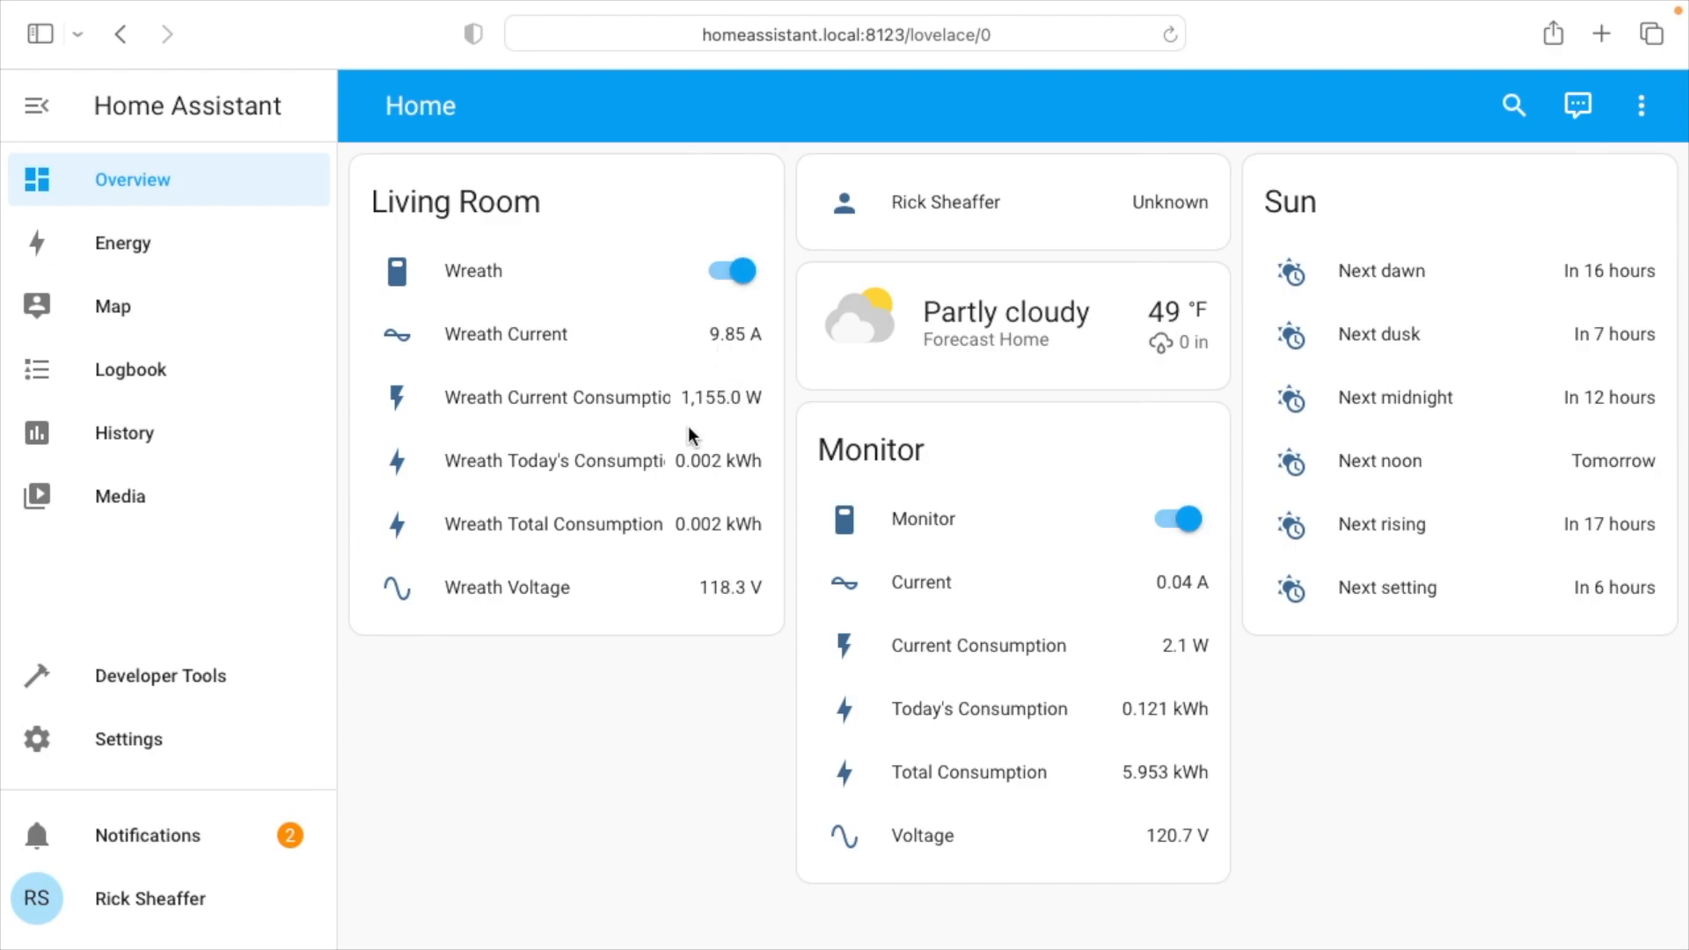
mouse_move(756, 420)
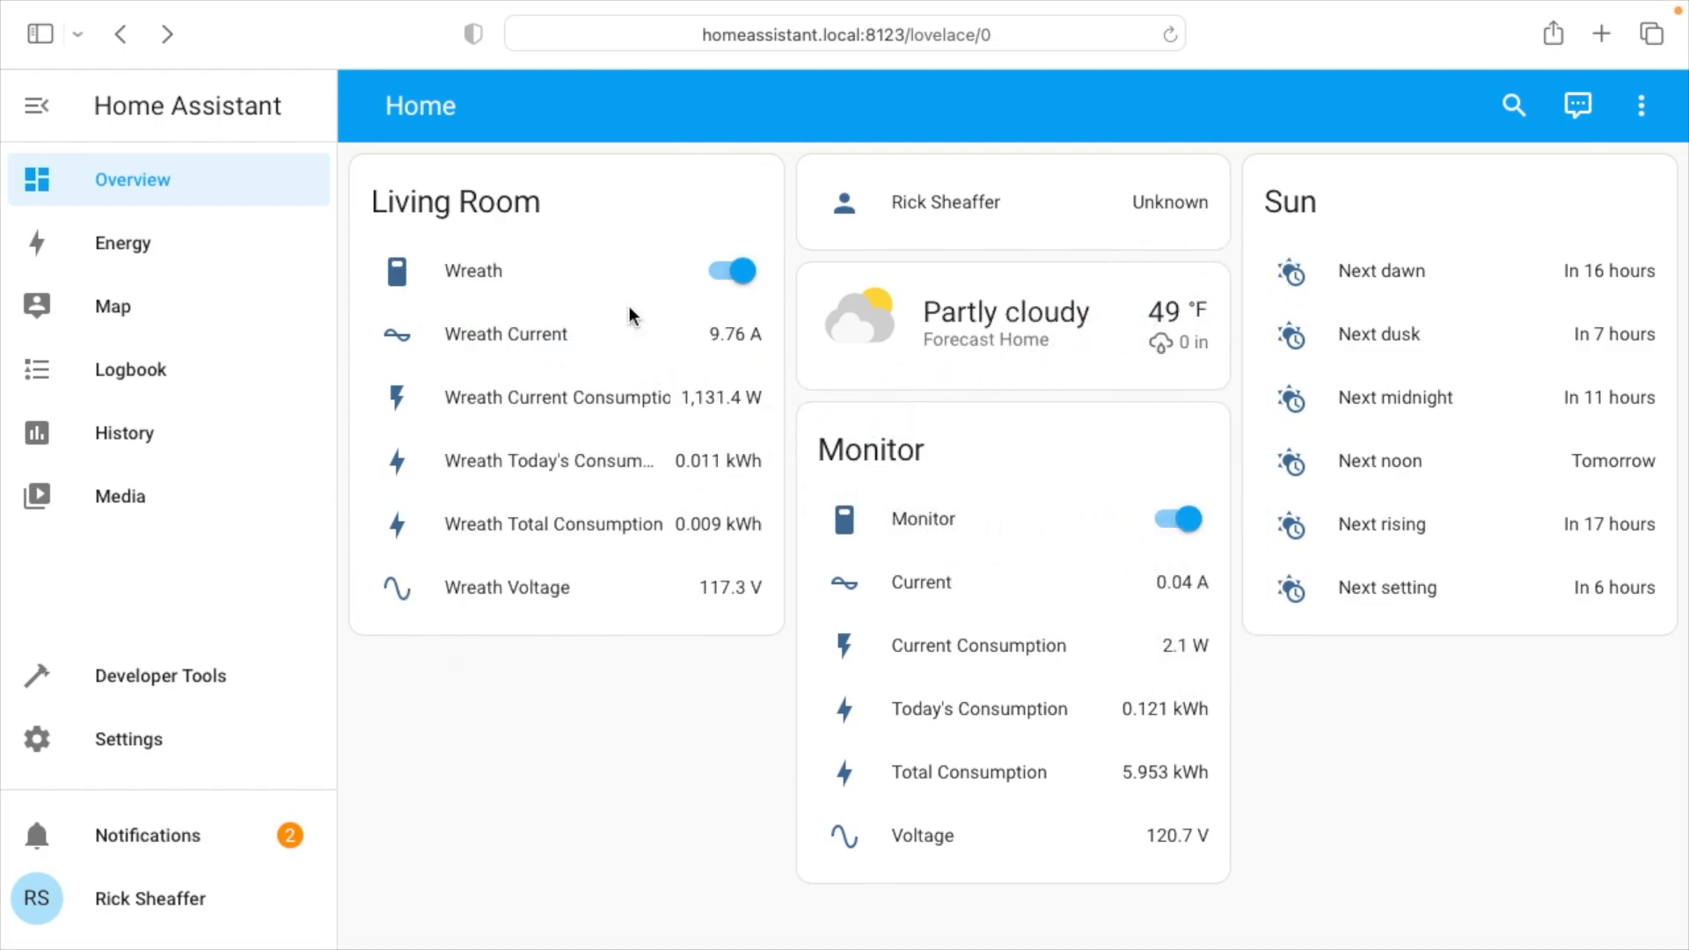
View the Wreath Current history chart showing draw around 9.7 A.
click(505, 335)
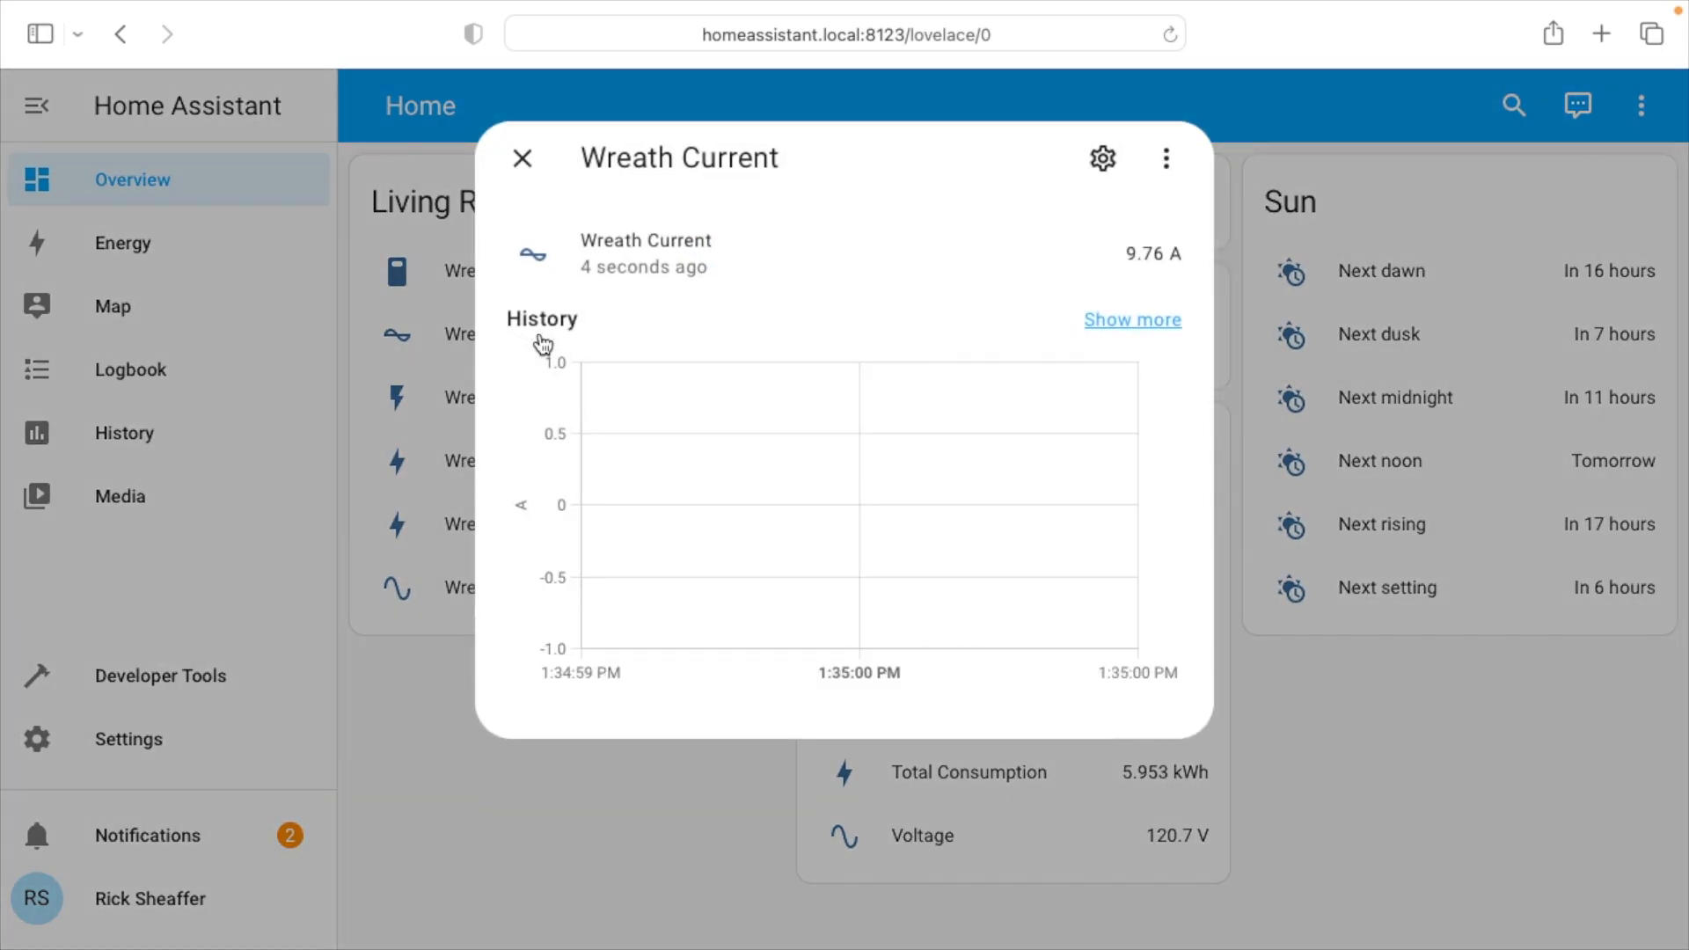
click(1131, 318)
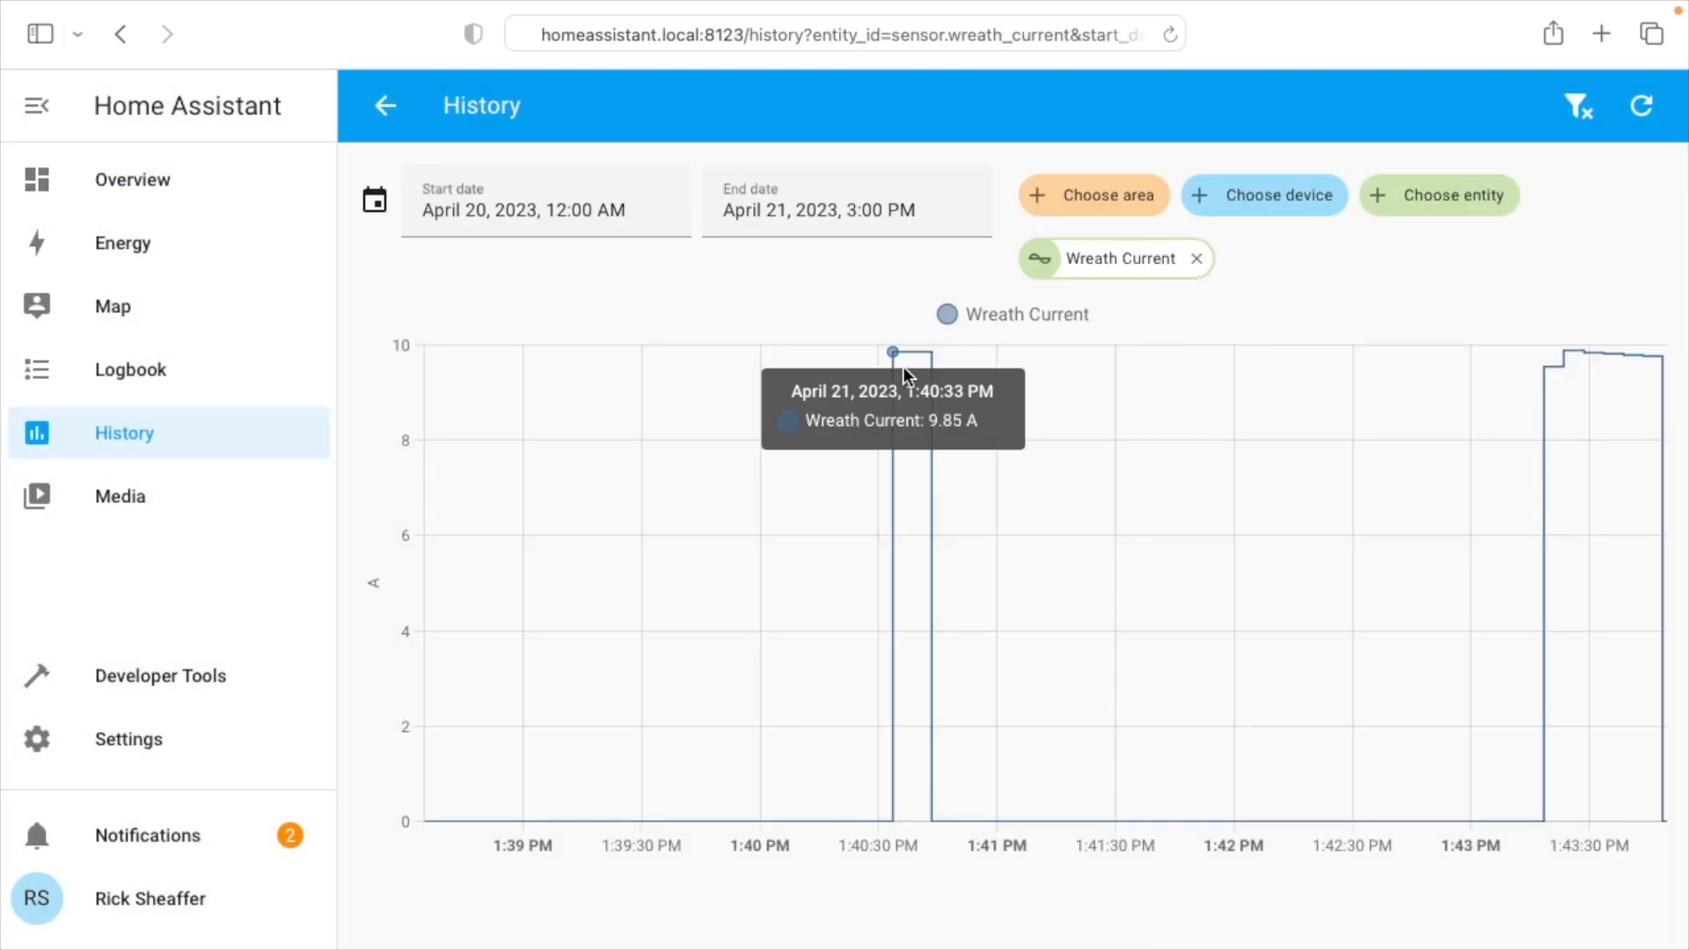
mouse_move(934, 823)
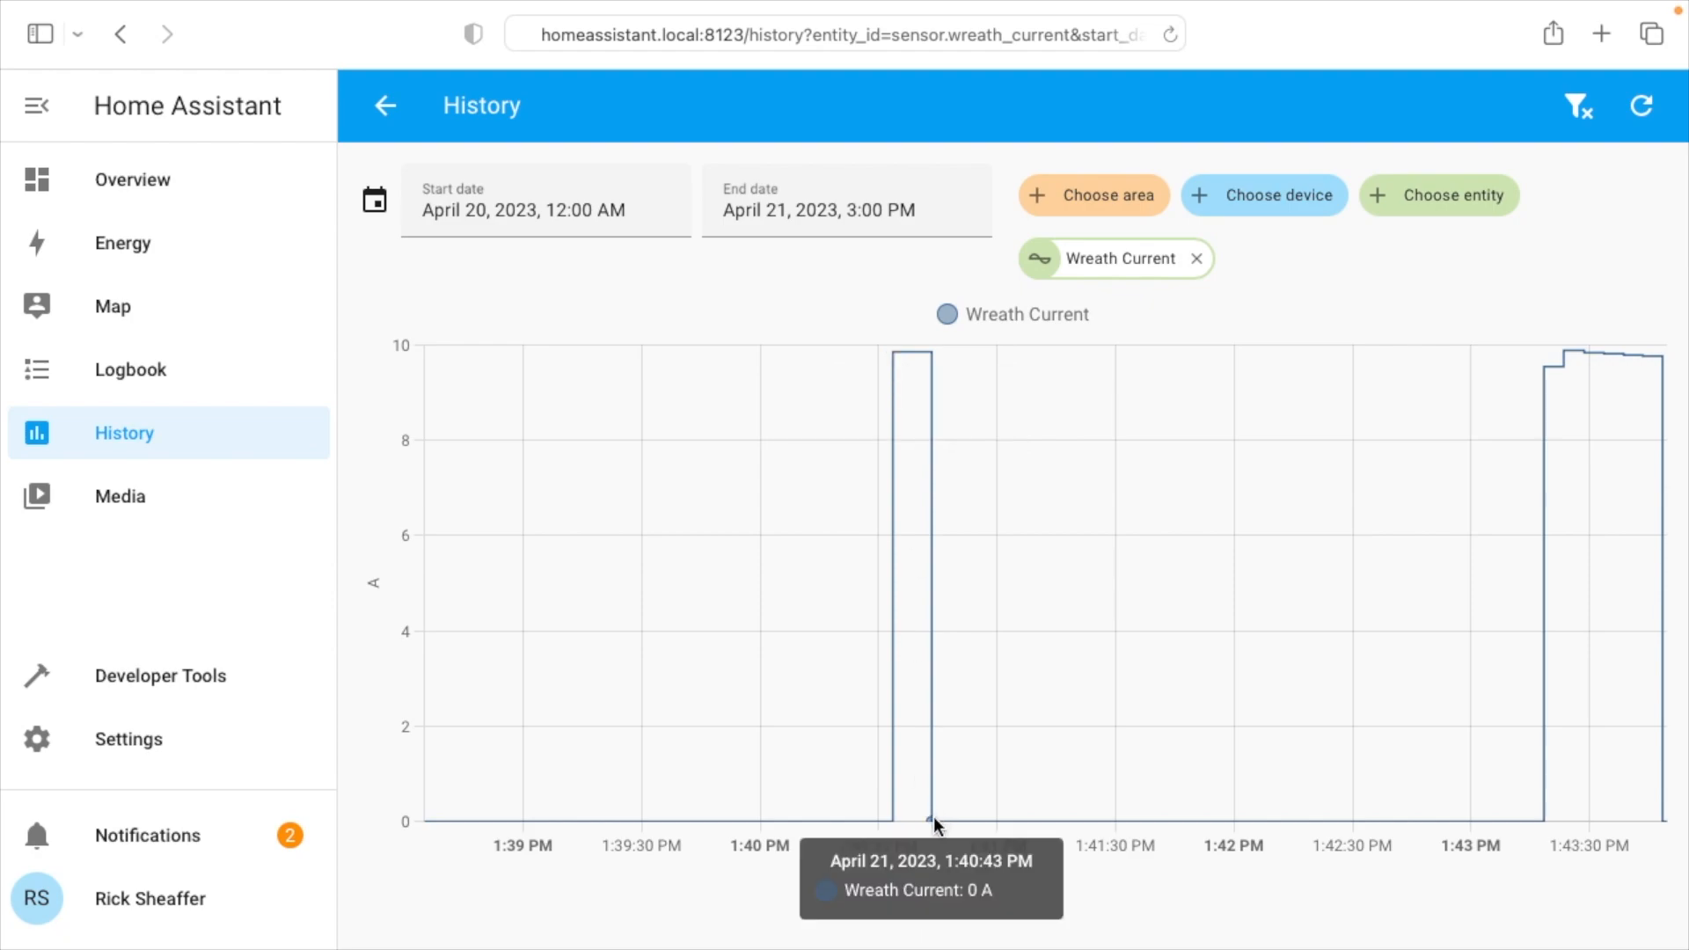
mouse_move(923, 781)
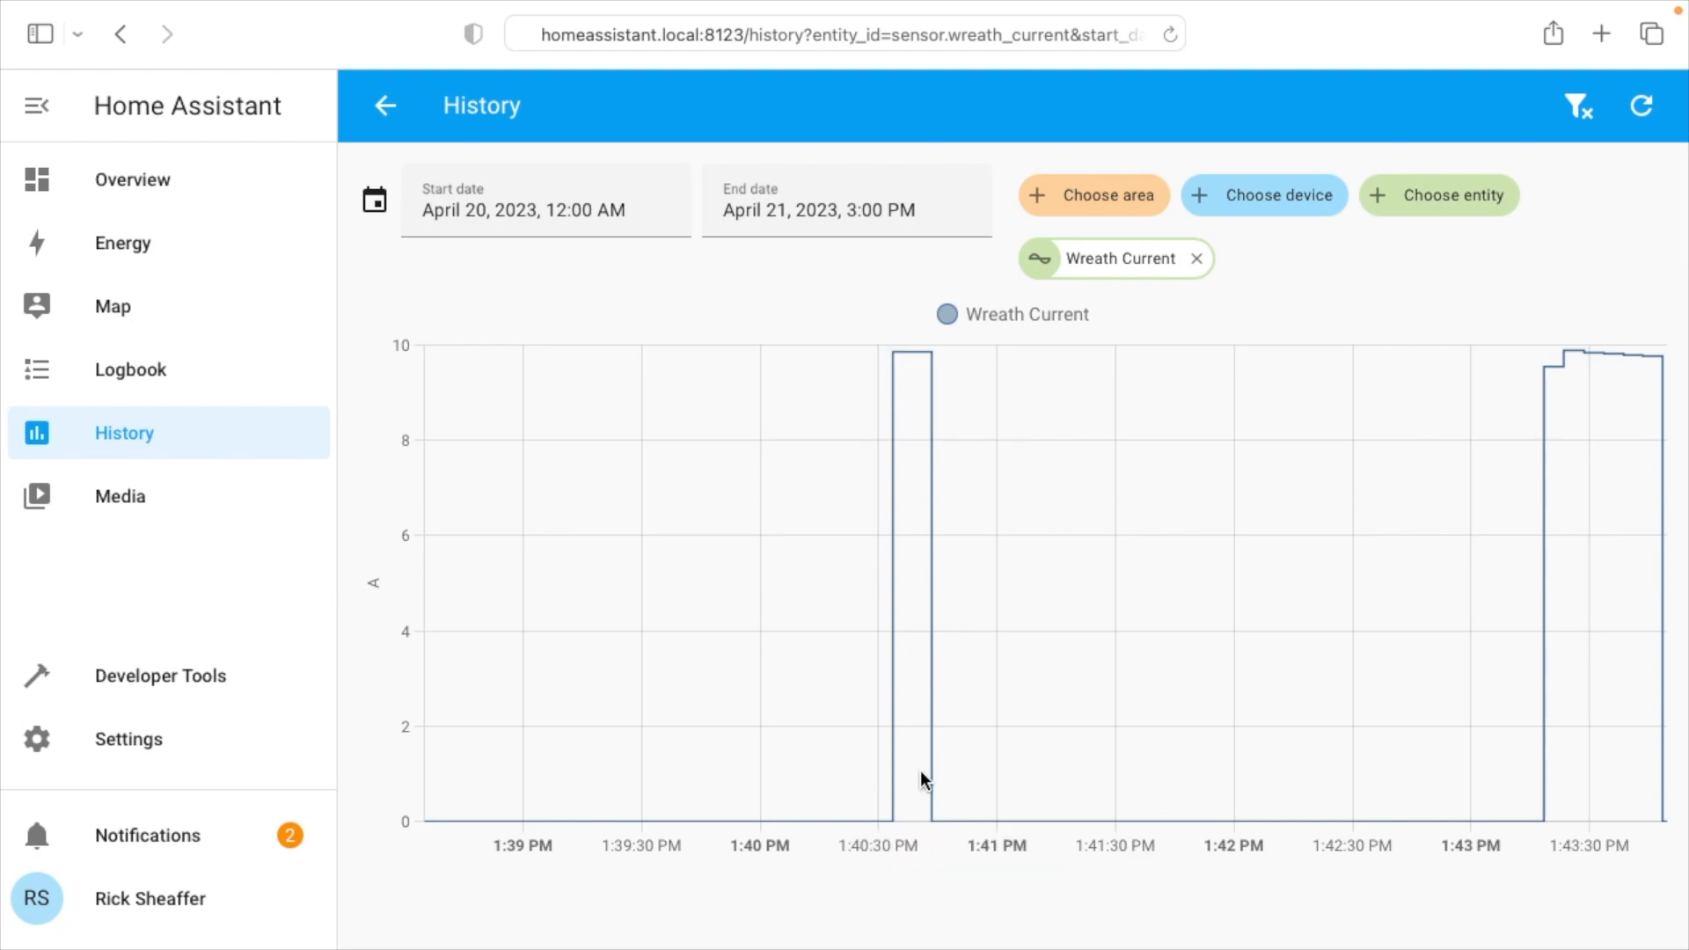
mouse_move(1543, 367)
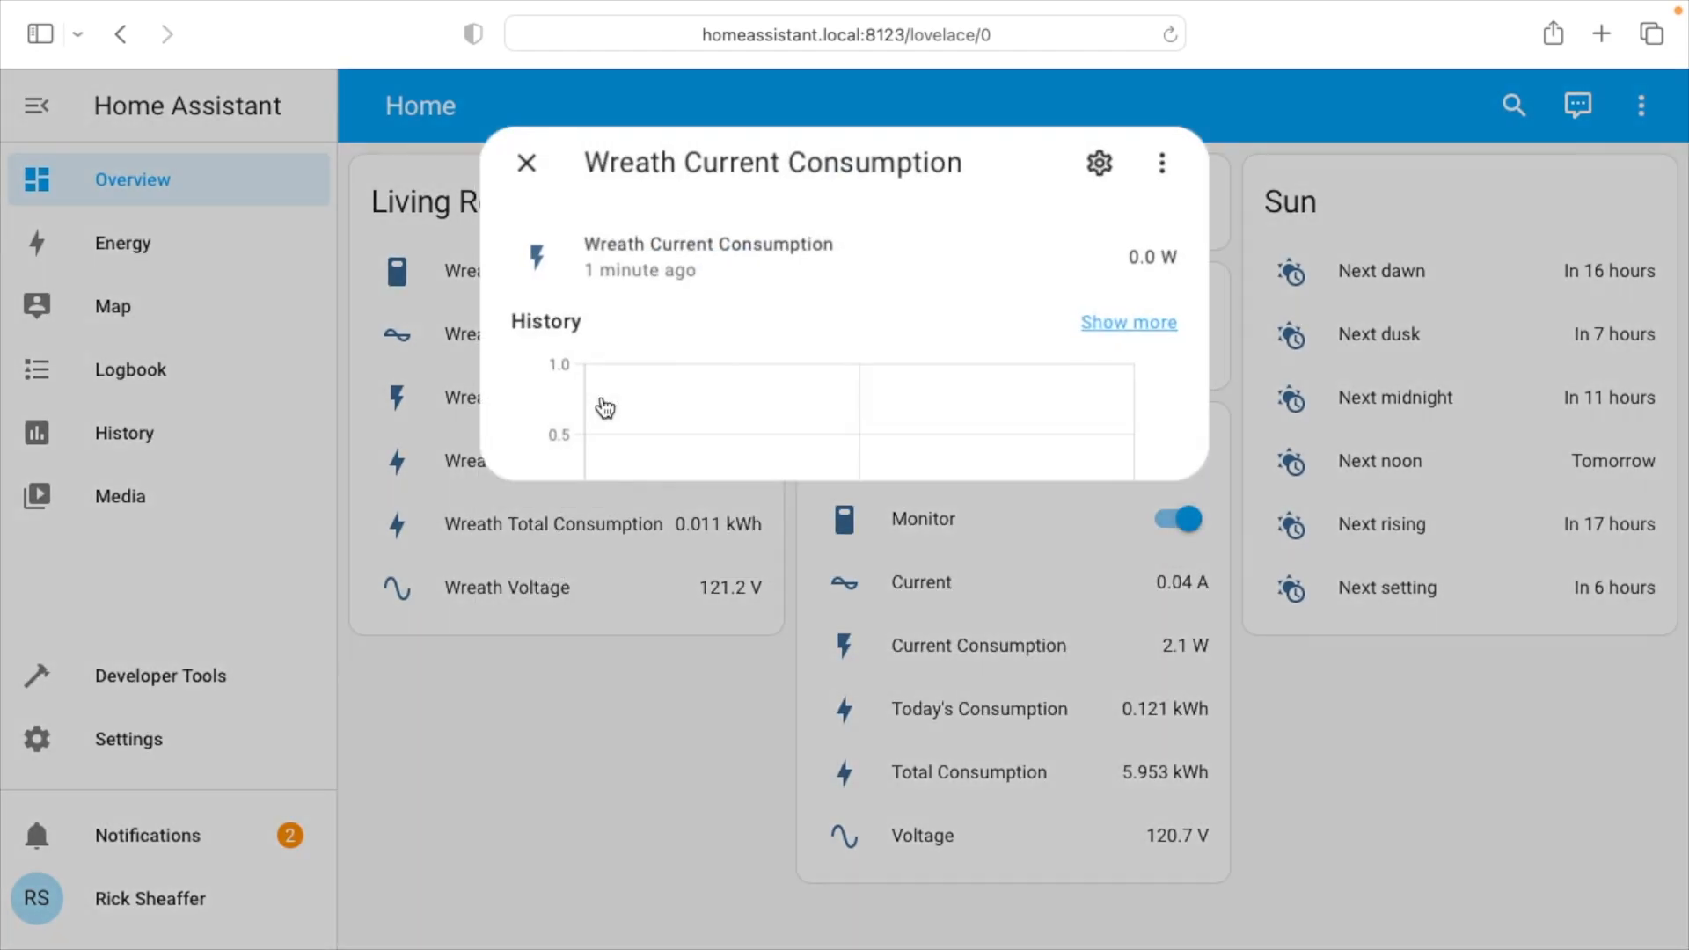
View the Wreath Today's Consumption history climbing to 0.011 kWh, then return to the dashboard.
click(1127, 322)
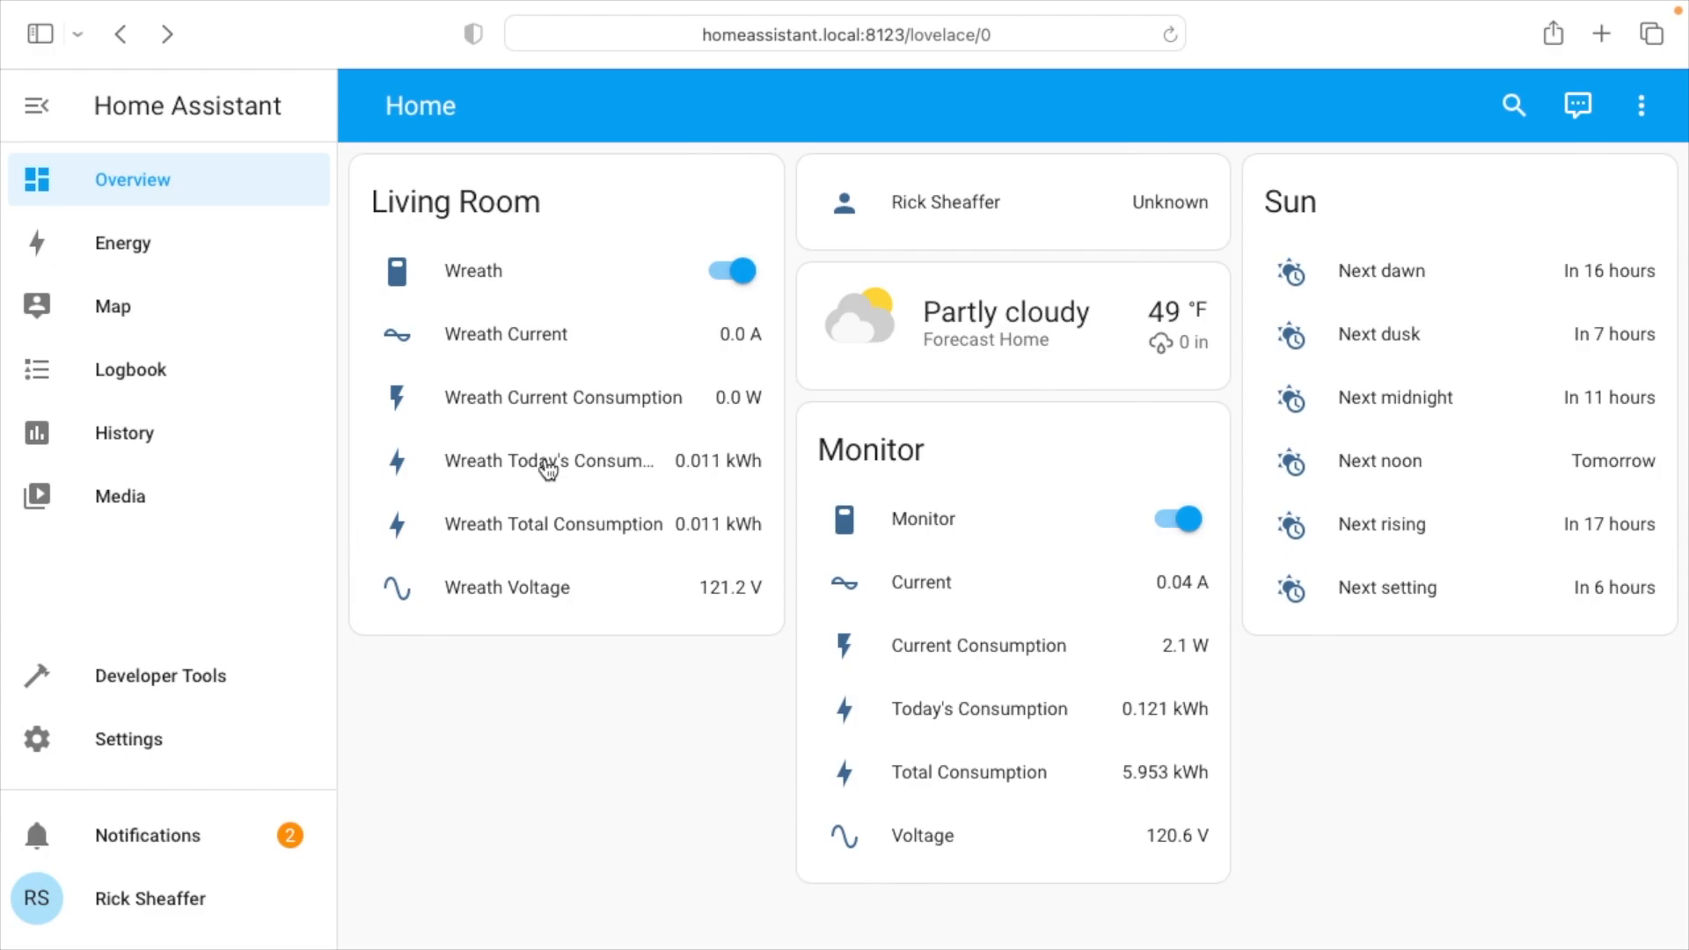
click(549, 461)
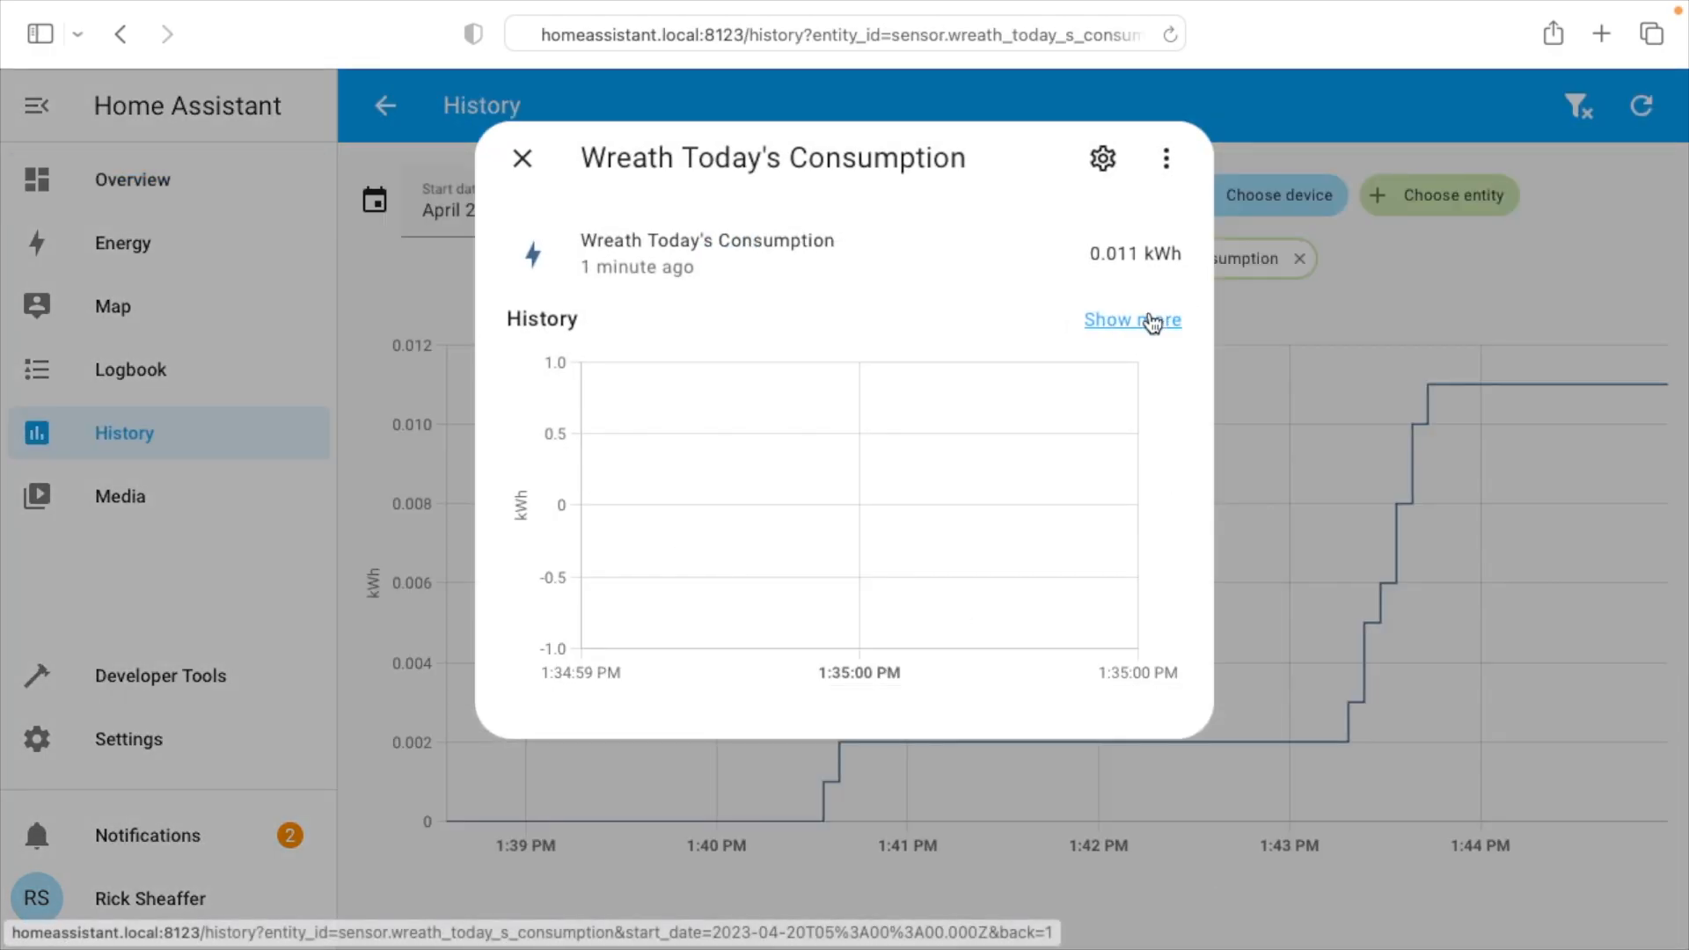
click(522, 159)
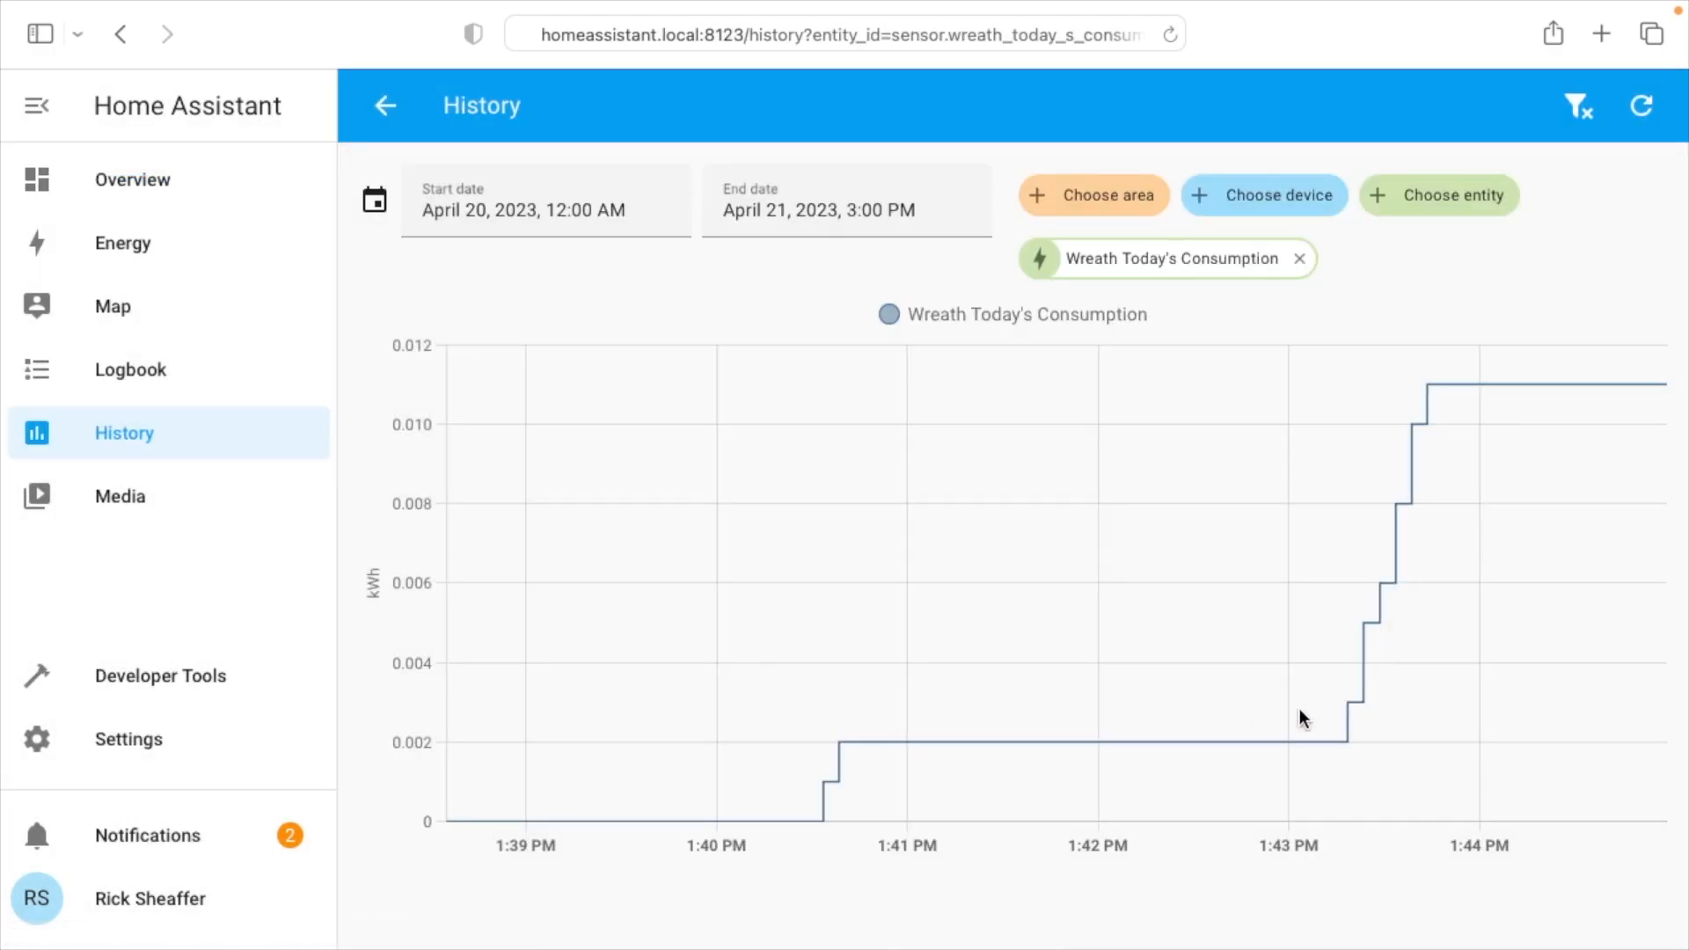
mouse_move(1427, 385)
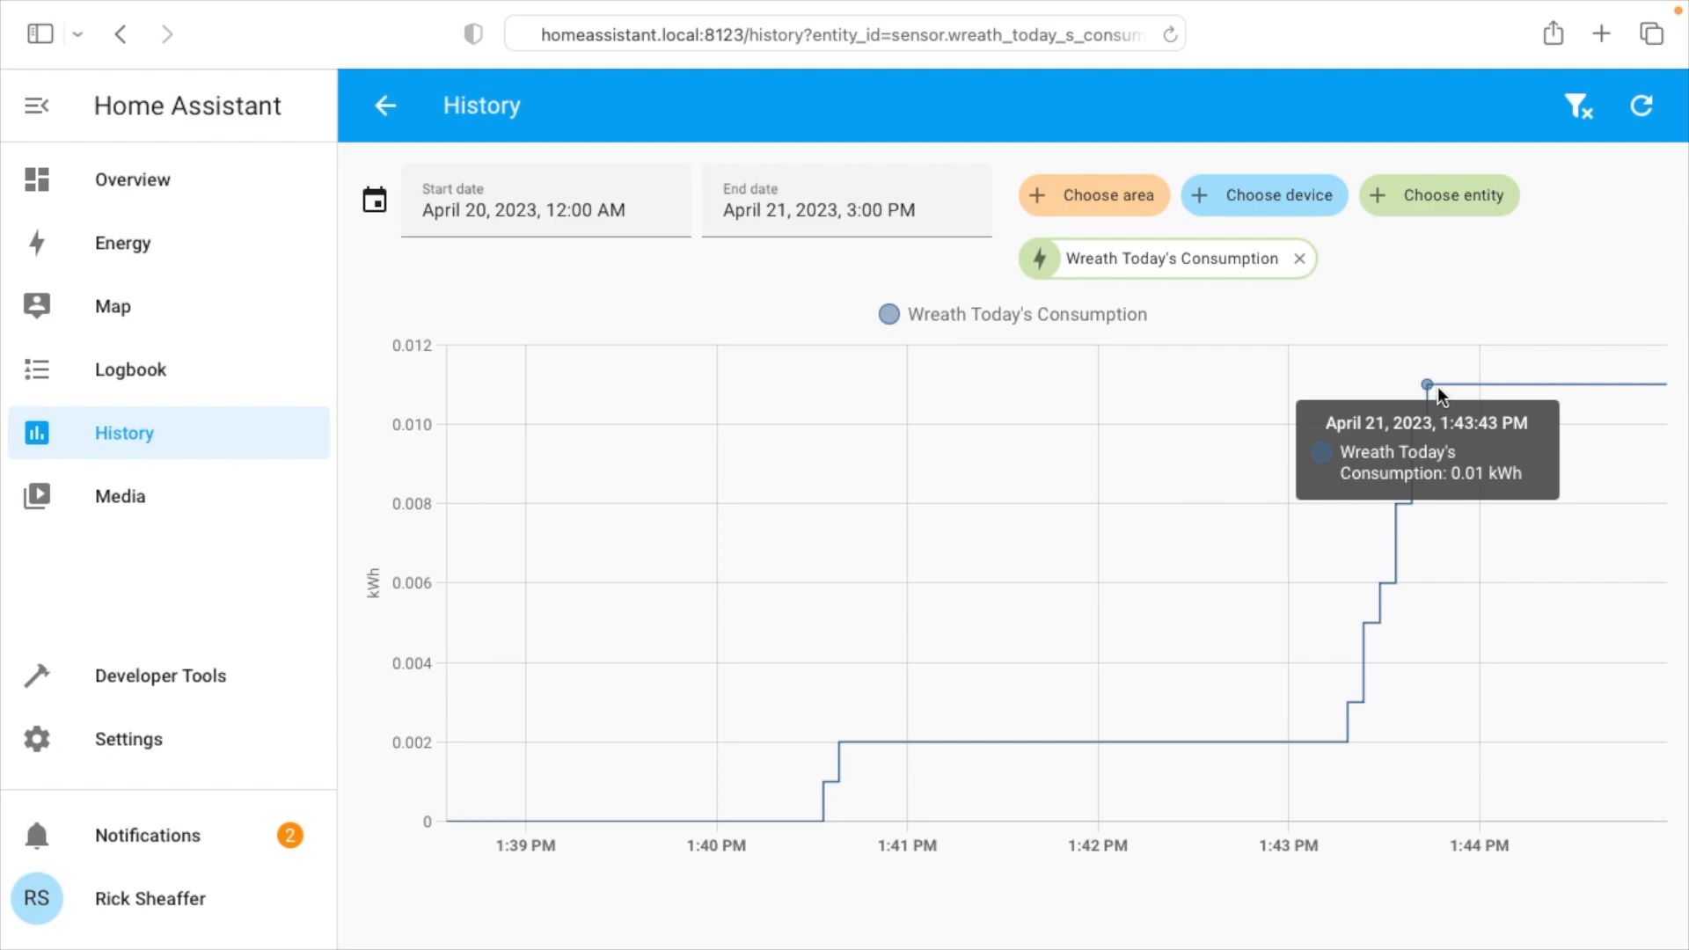
mouse_move(1503, 359)
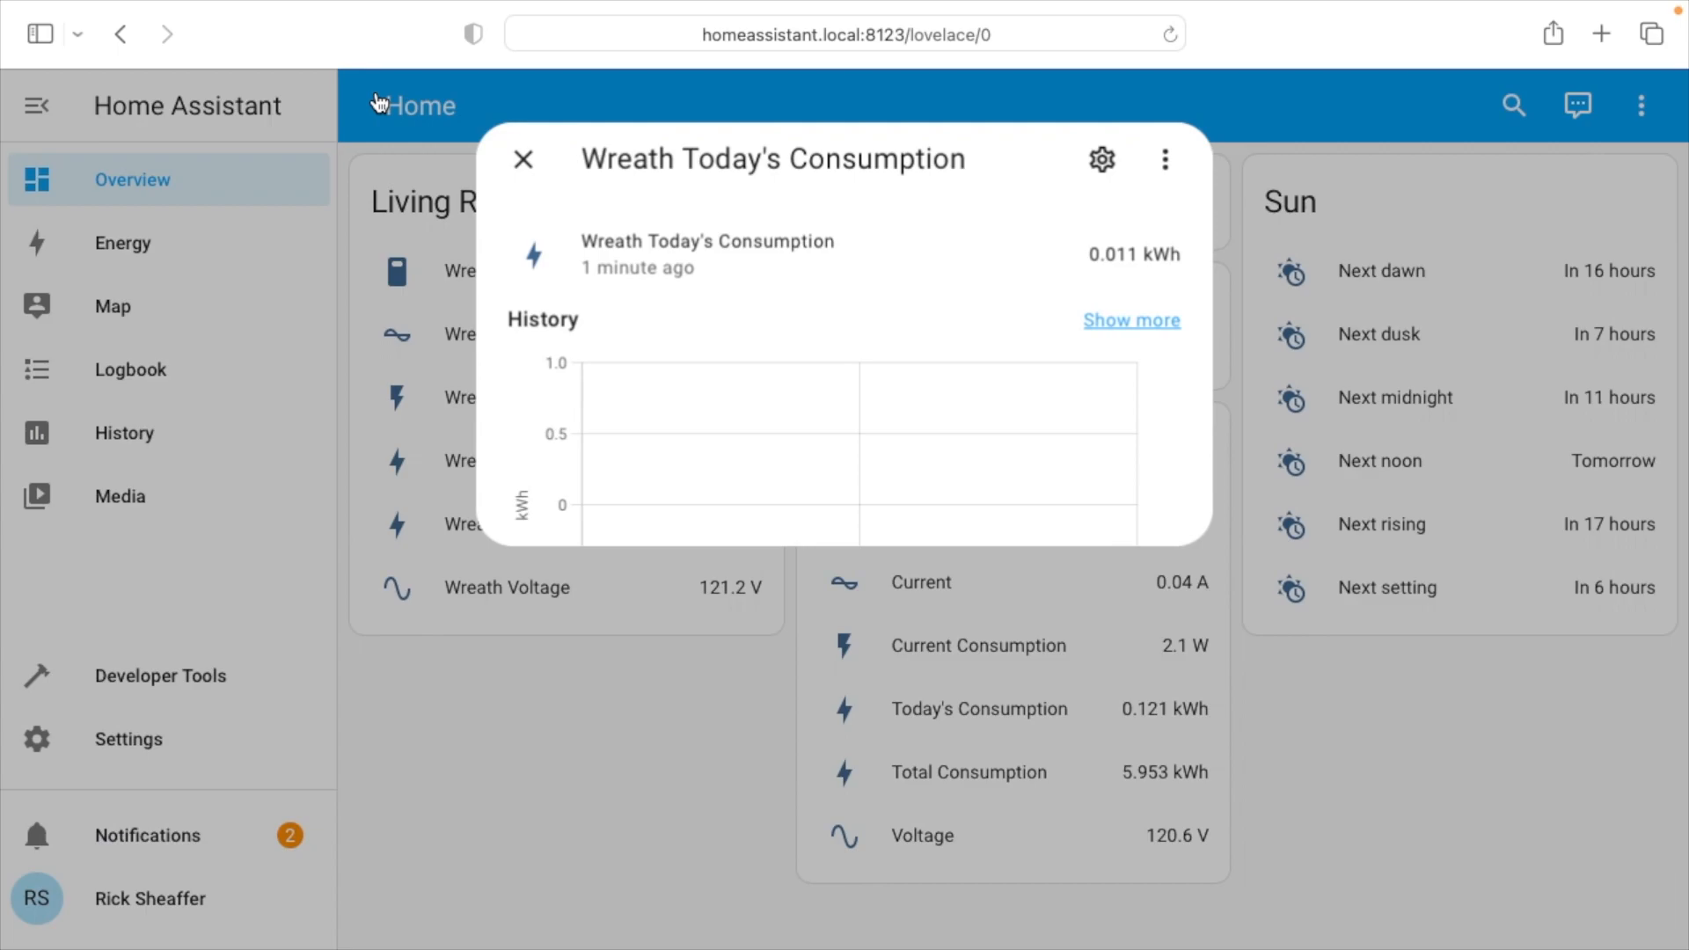
click(523, 161)
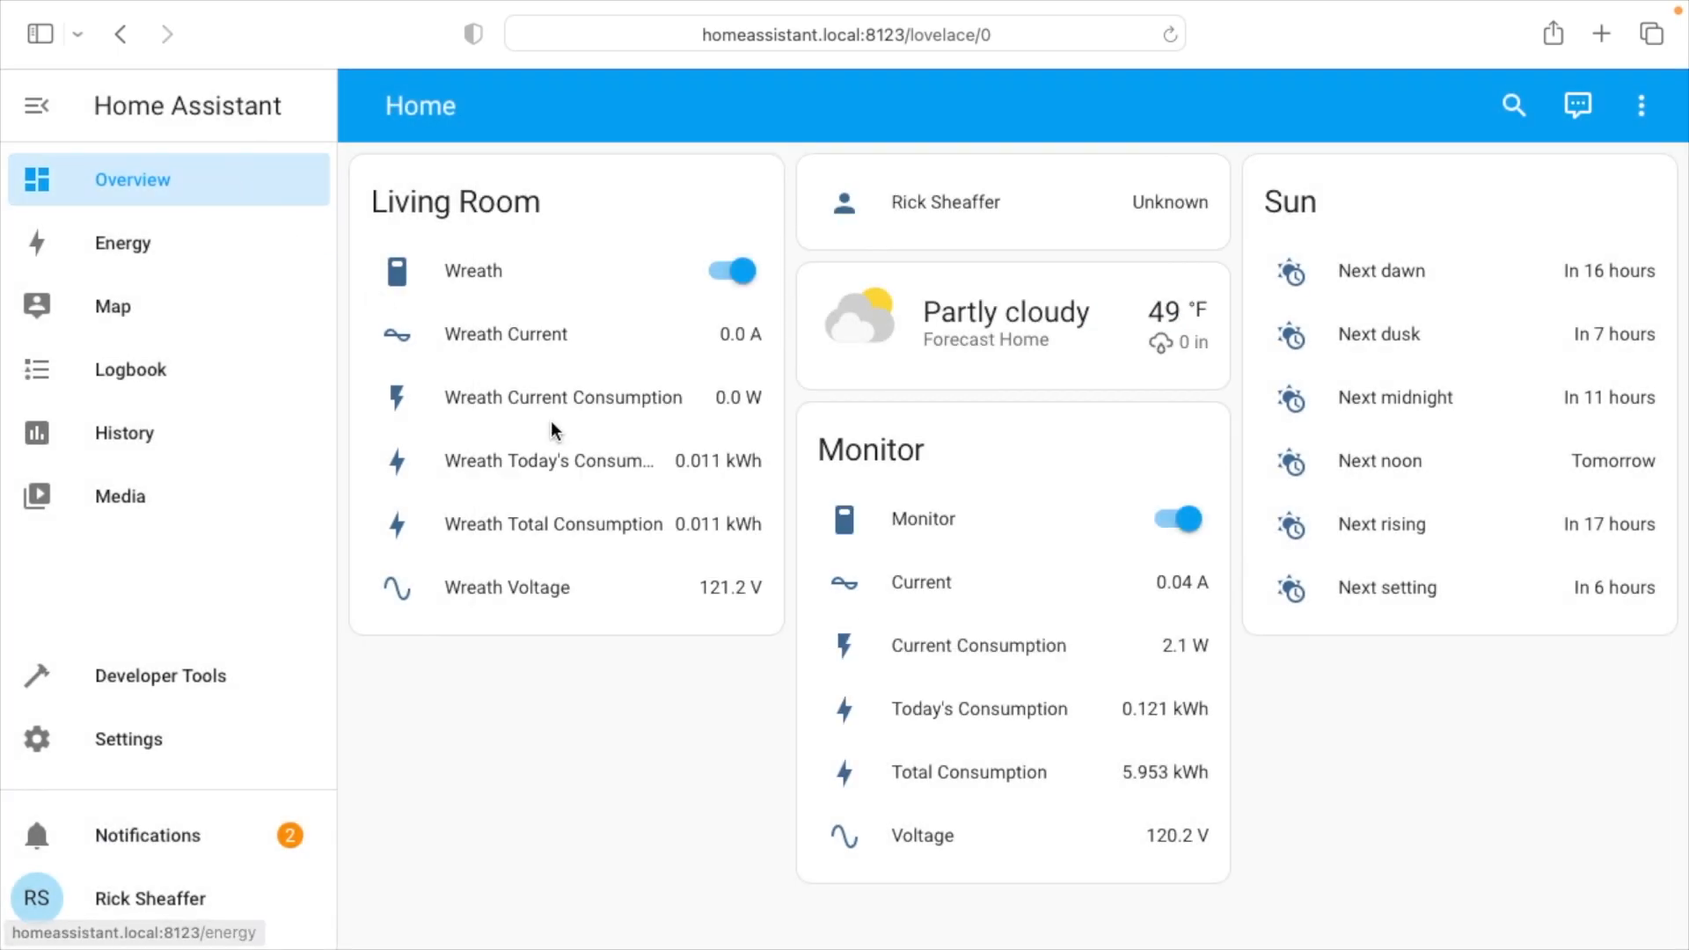
Check the Wreath Total Consumption and Voltage histories (around 117–121 V), then switch the Wreath plug off.
click(550, 525)
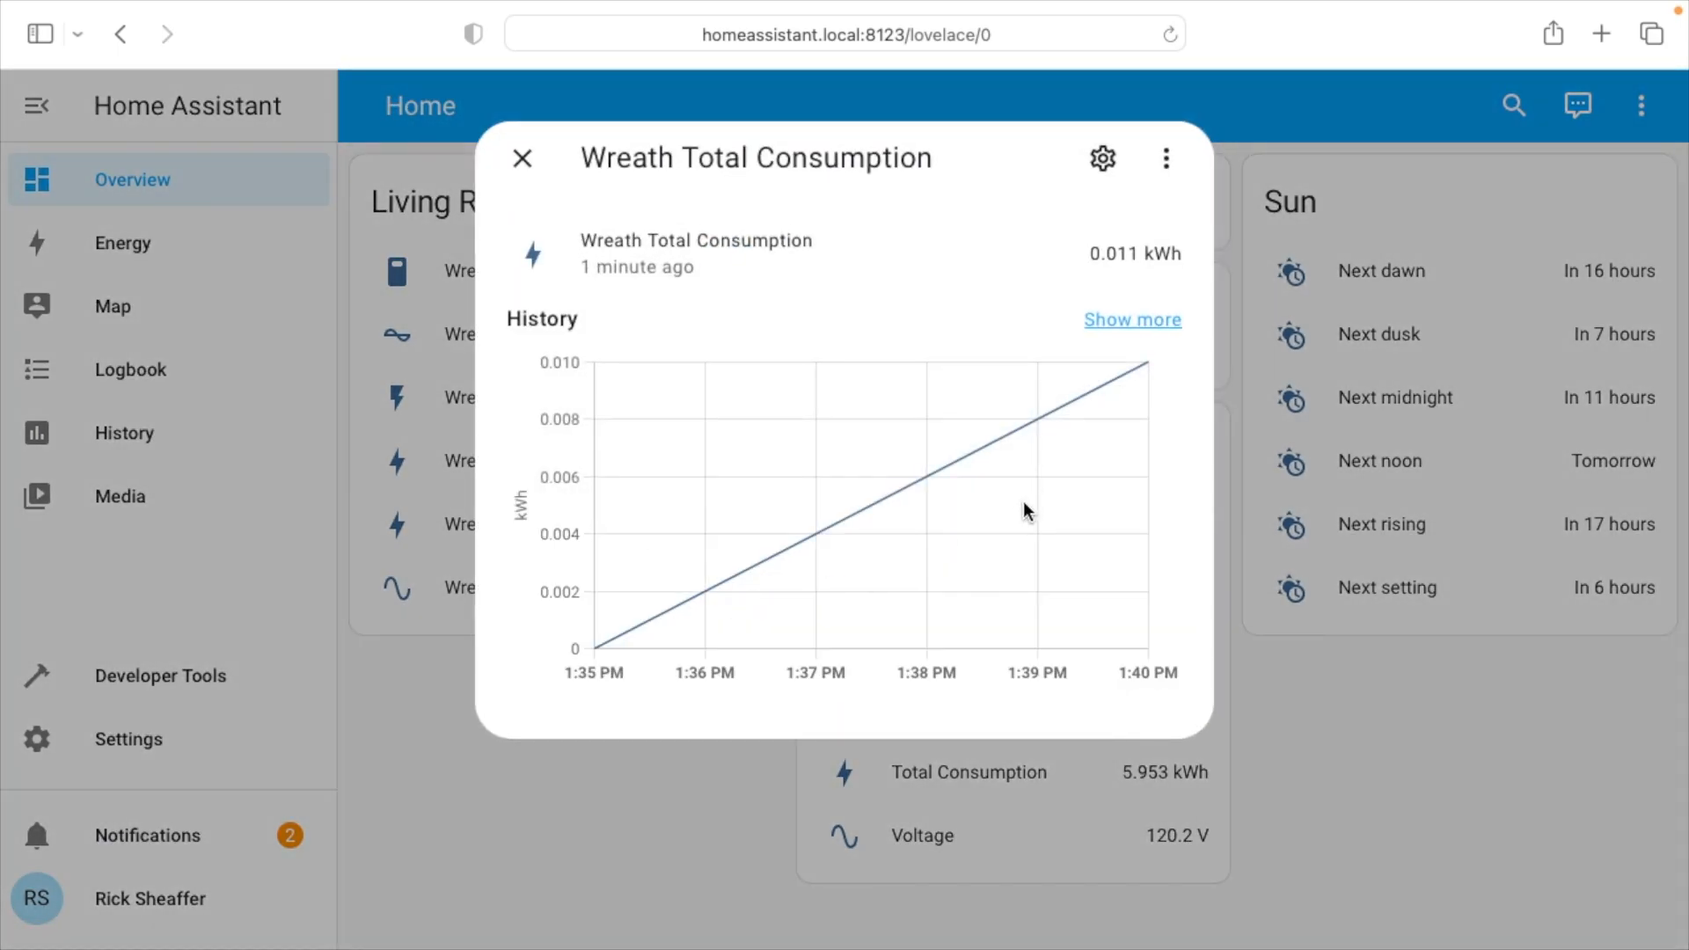
mouse_move(1019, 522)
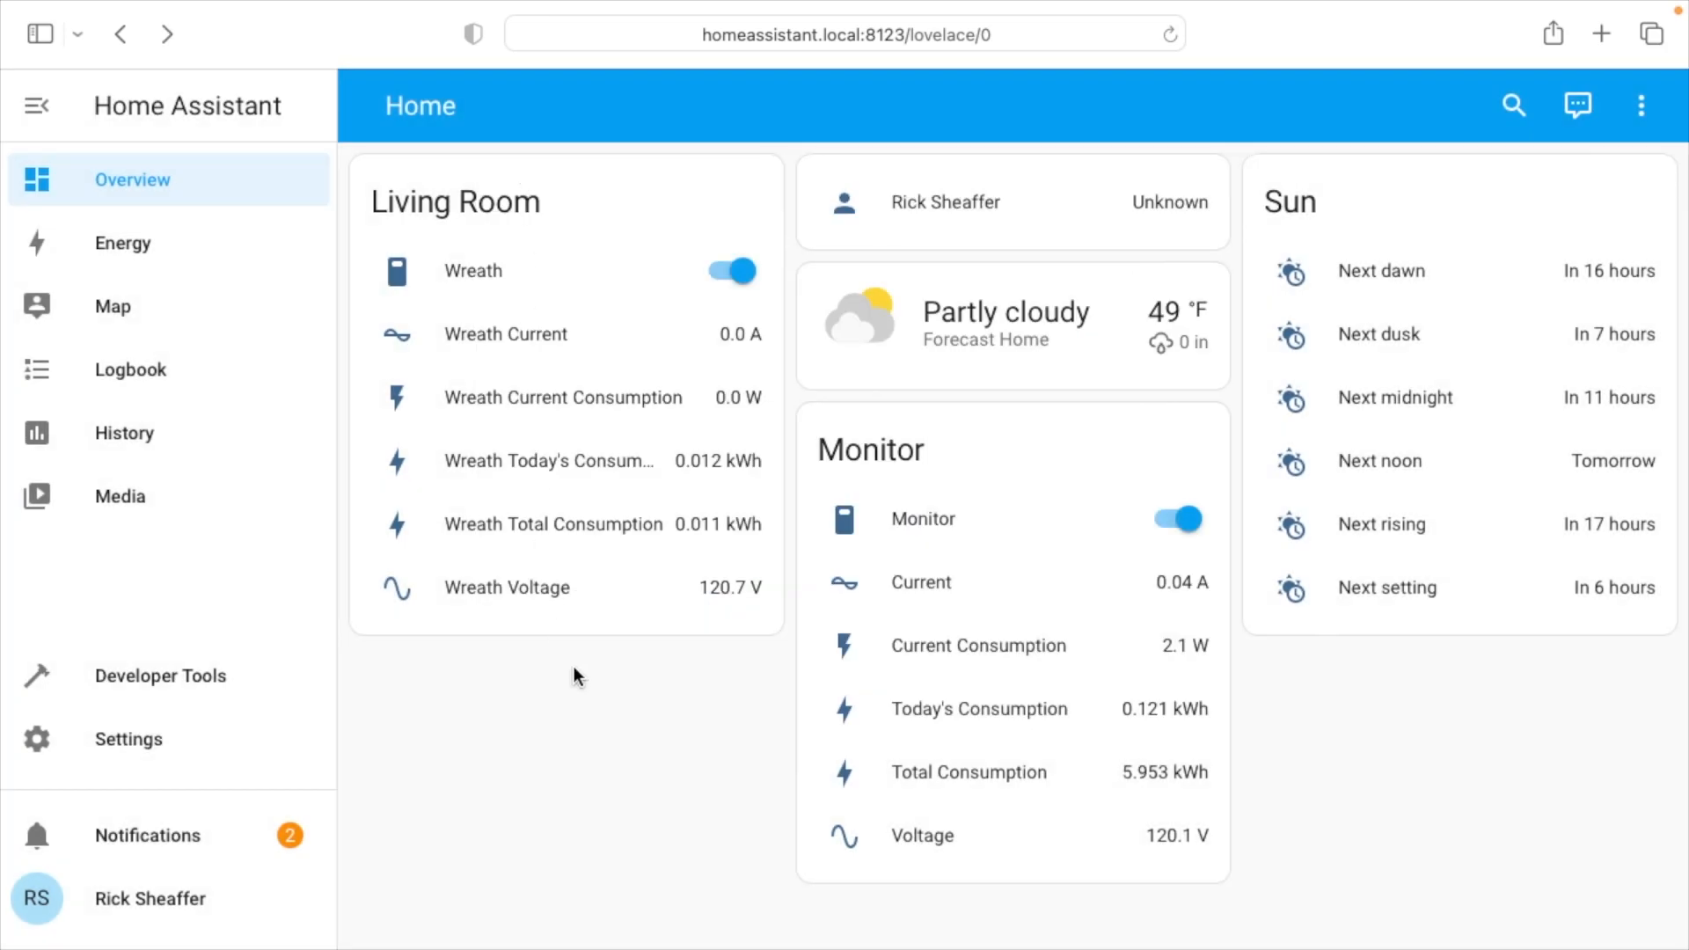
click(506, 588)
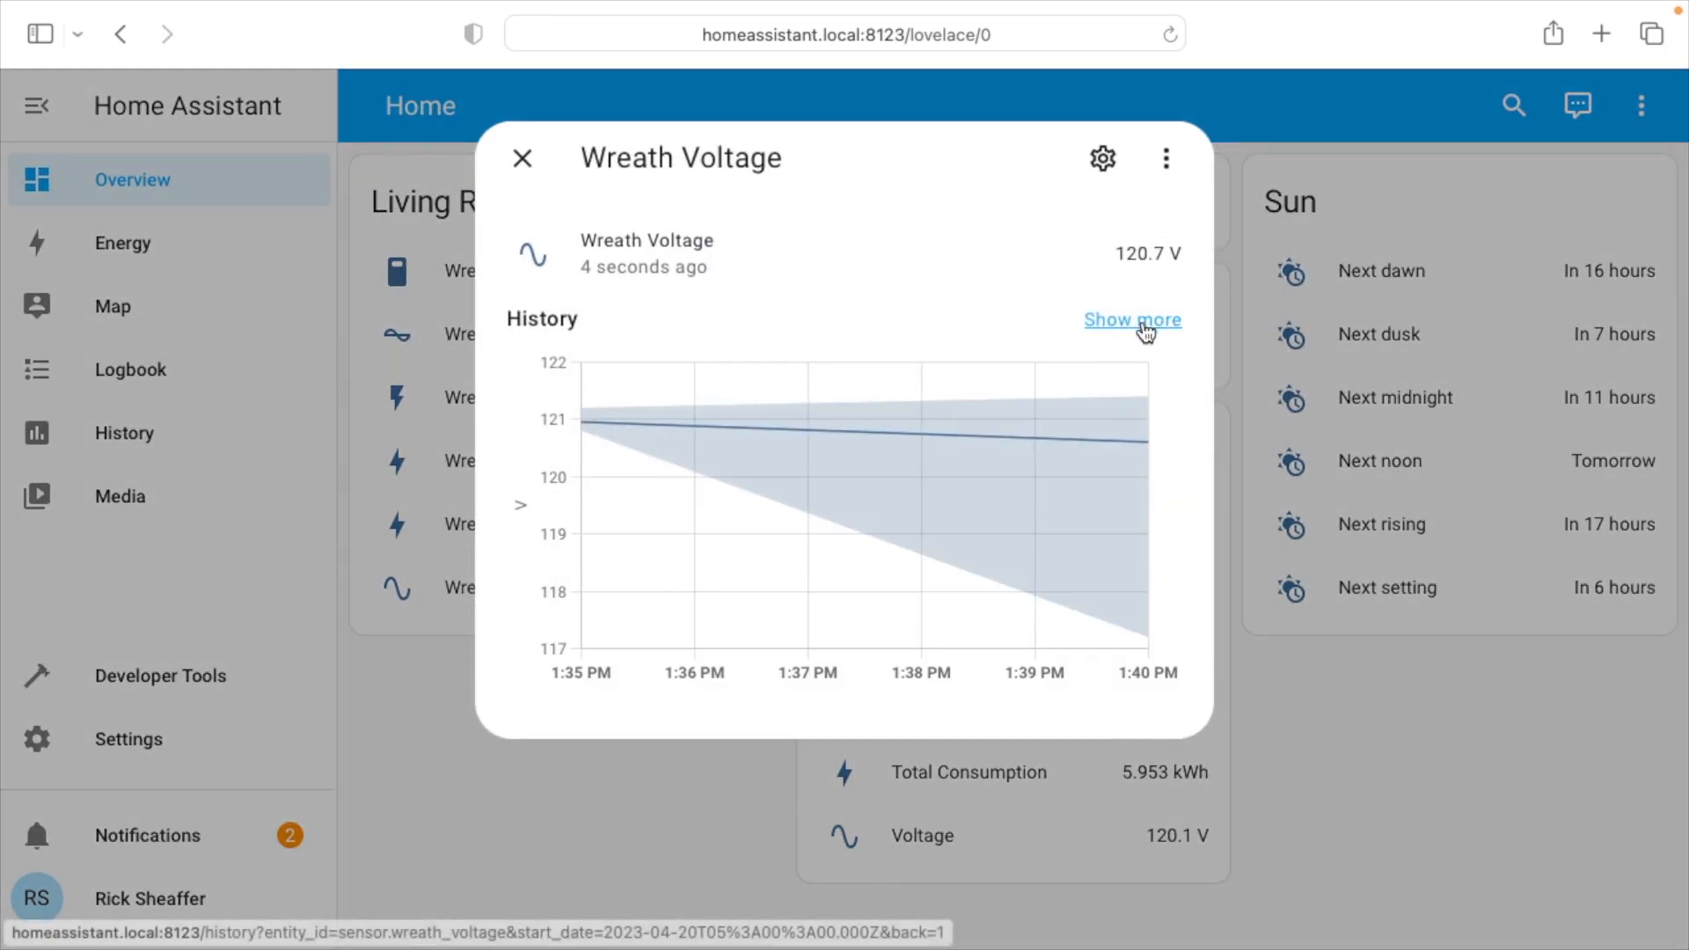
click(1131, 321)
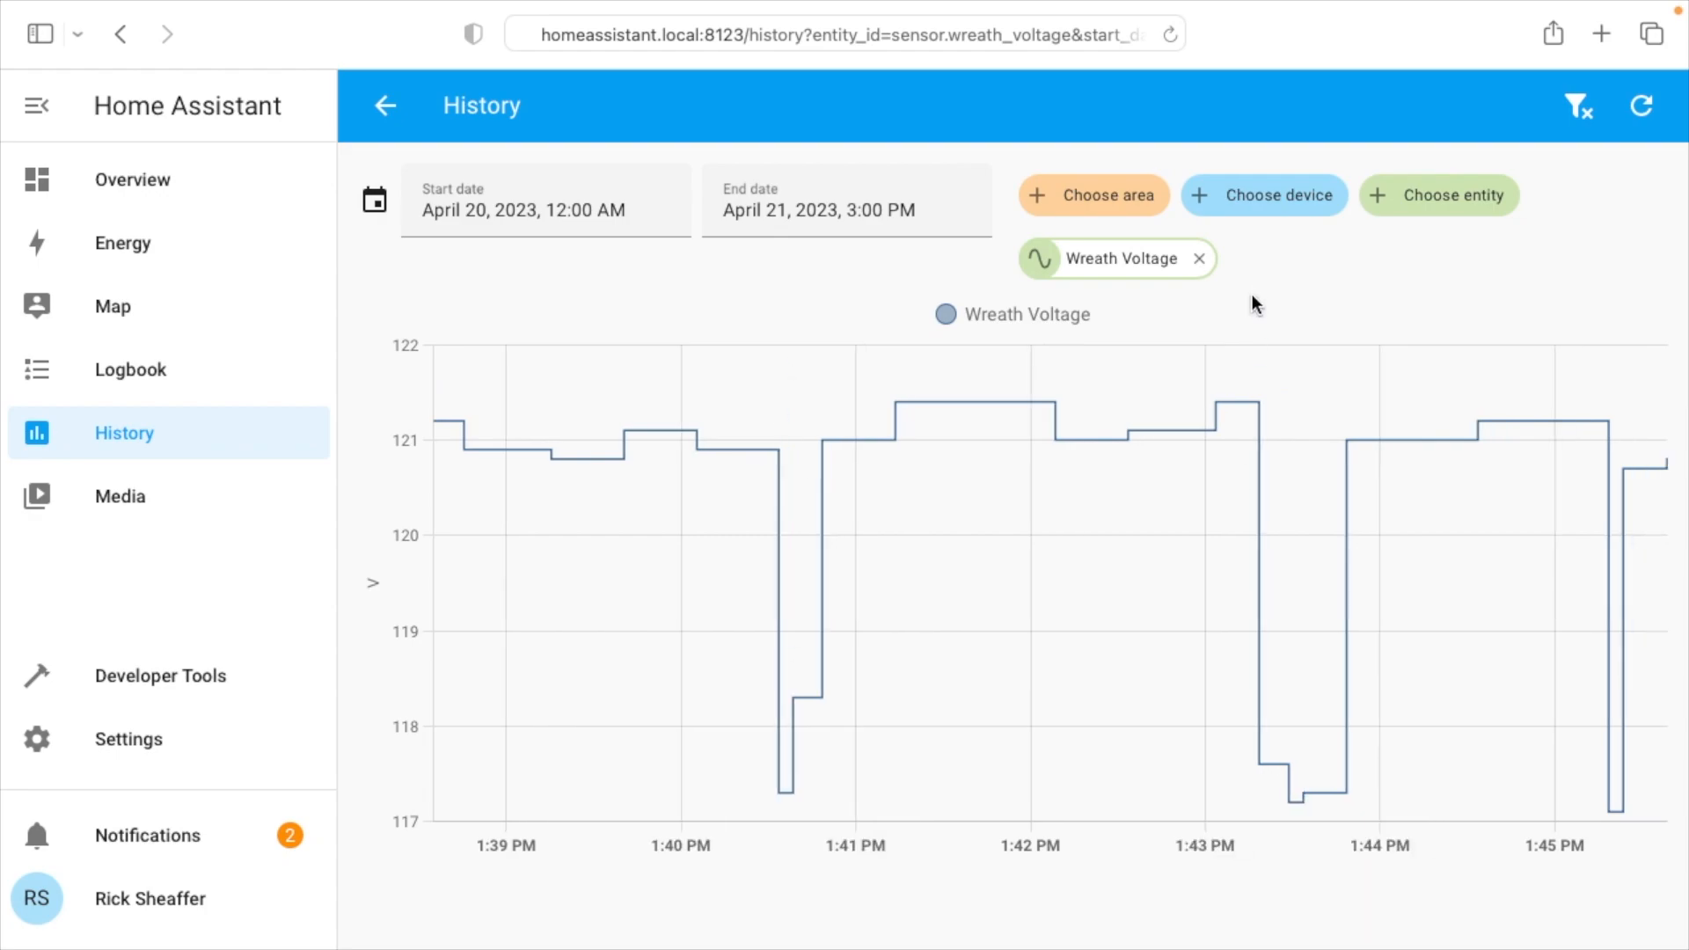
mouse_move(1087, 356)
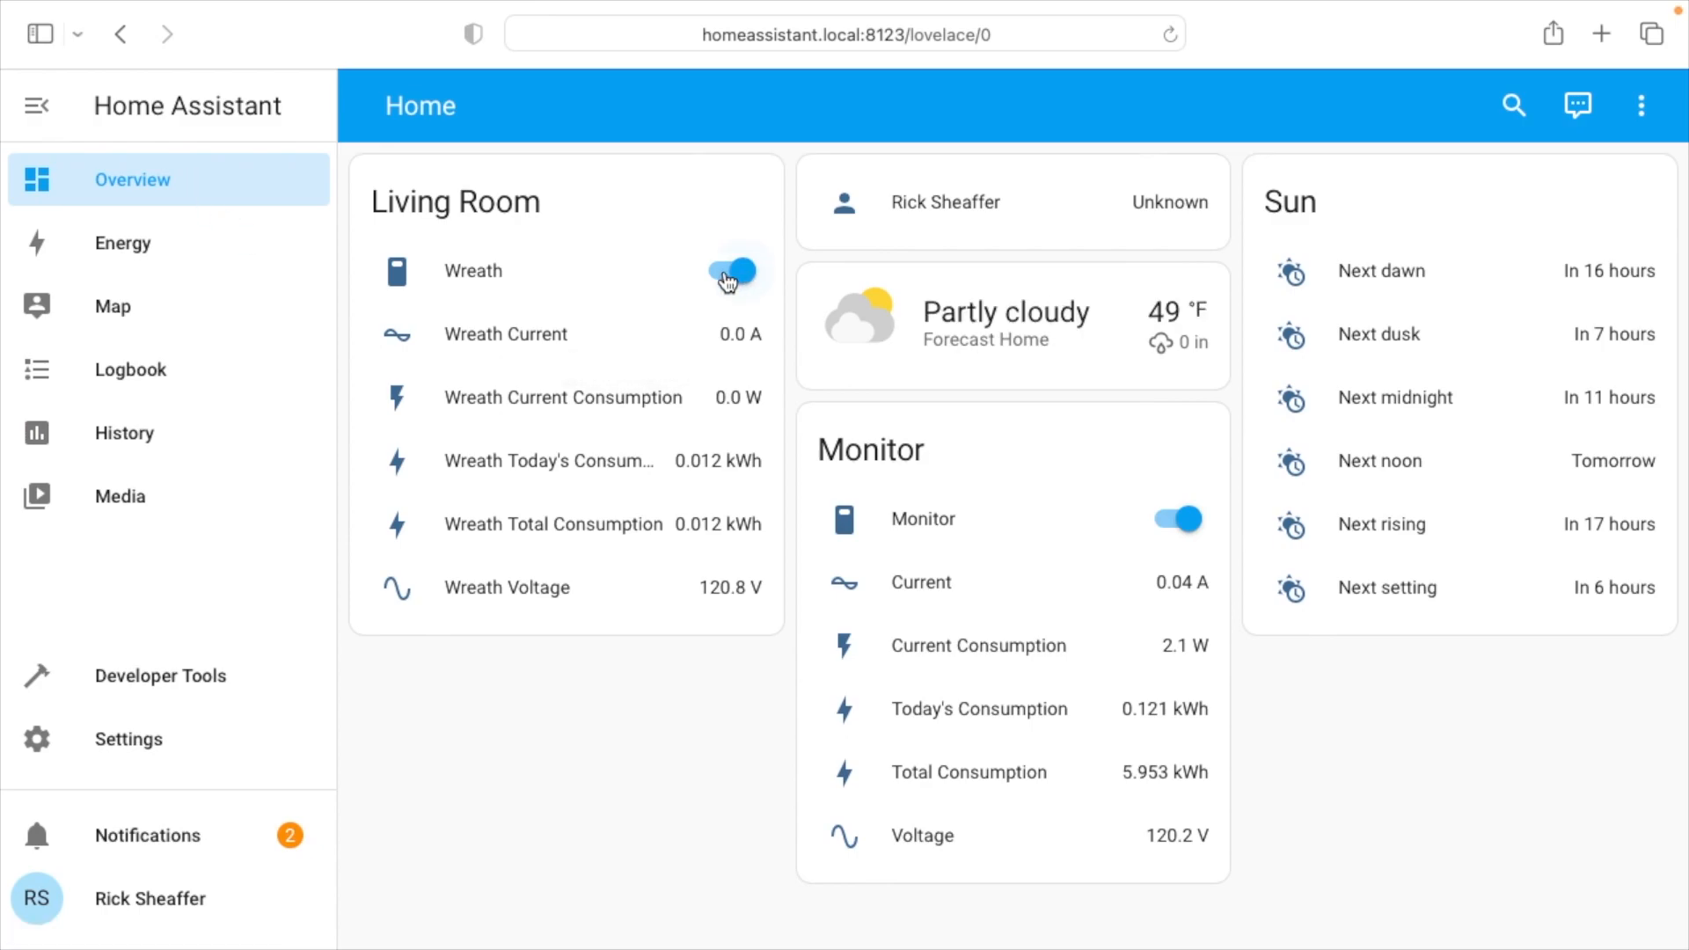
click(731, 271)
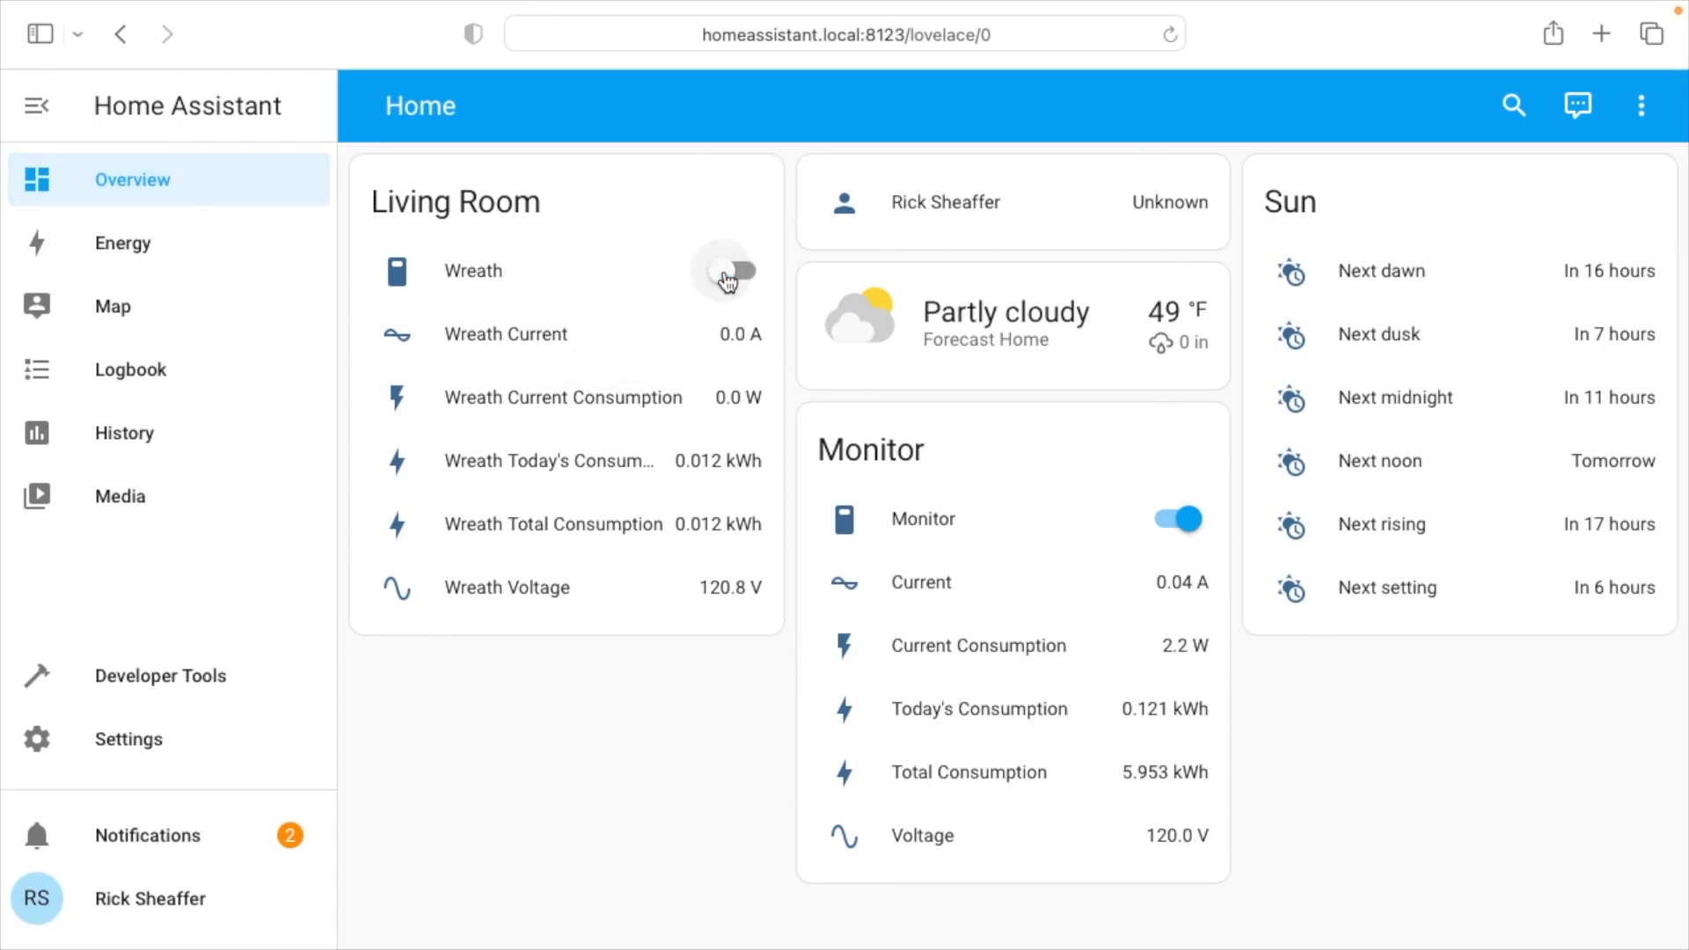